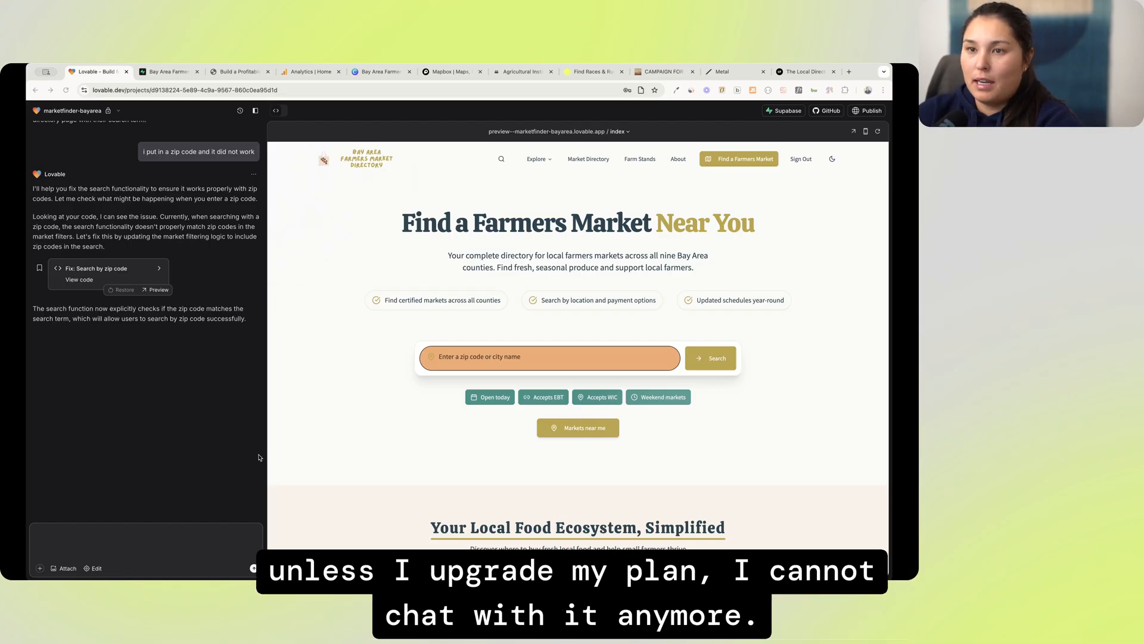
mouse_move(191, 435)
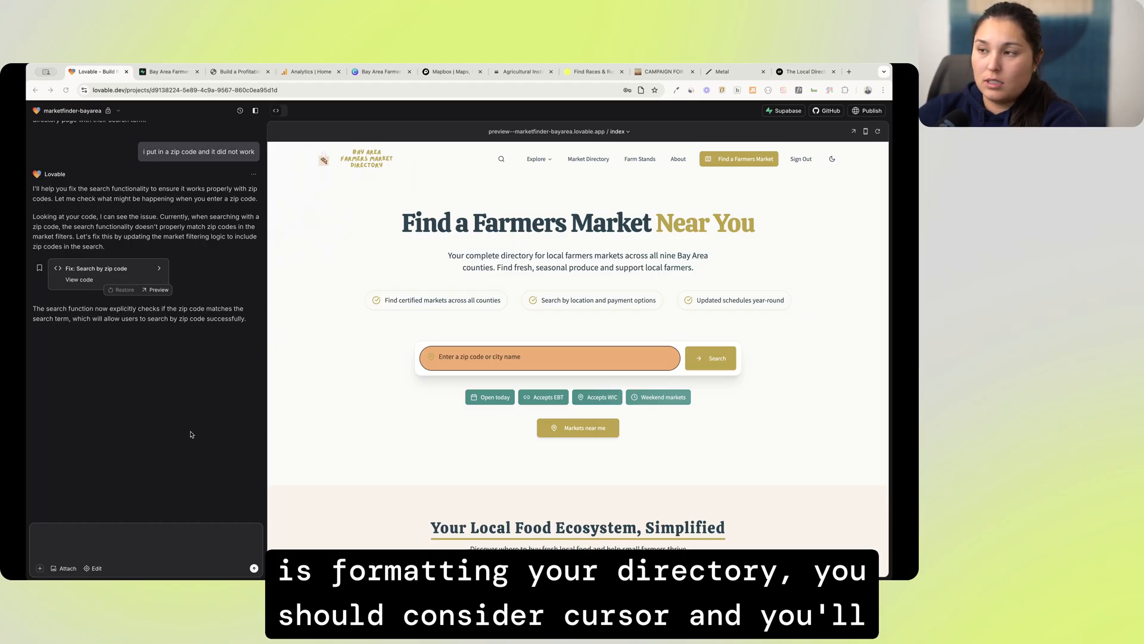
mouse_move(193, 413)
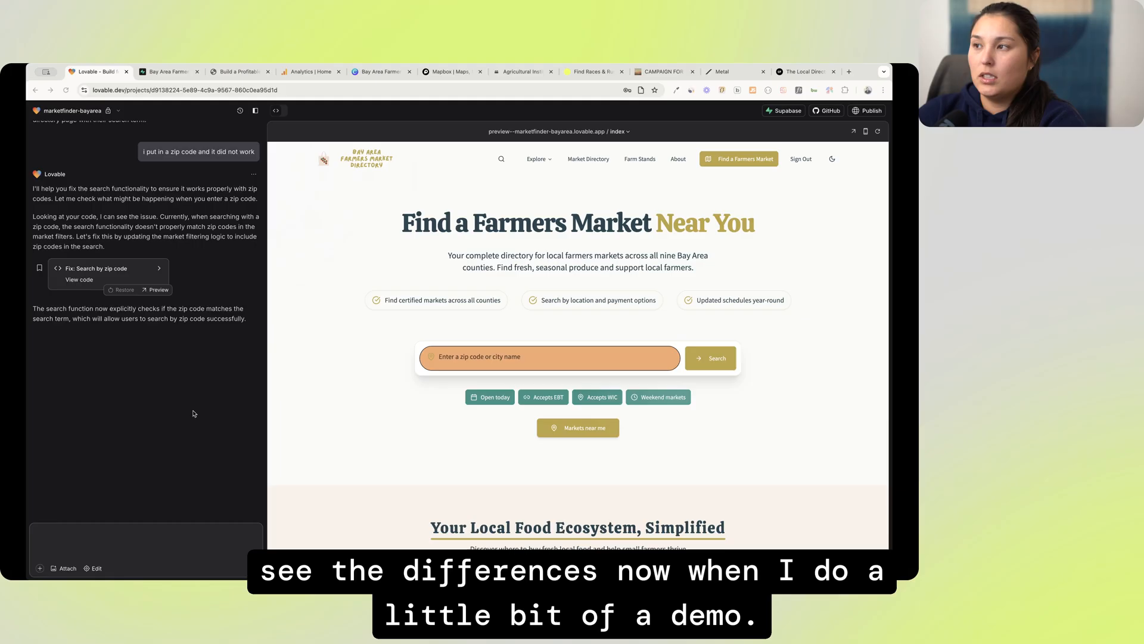
Publish the updated farmers market site and transfer the Lovable project to GitHub
click(867, 111)
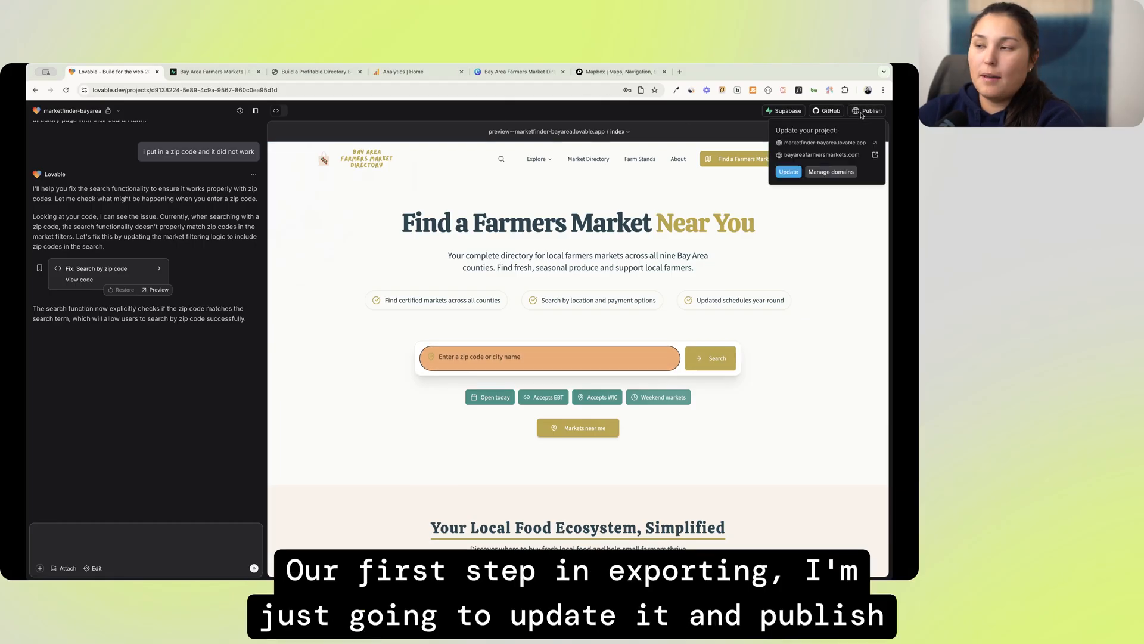
click(787, 171)
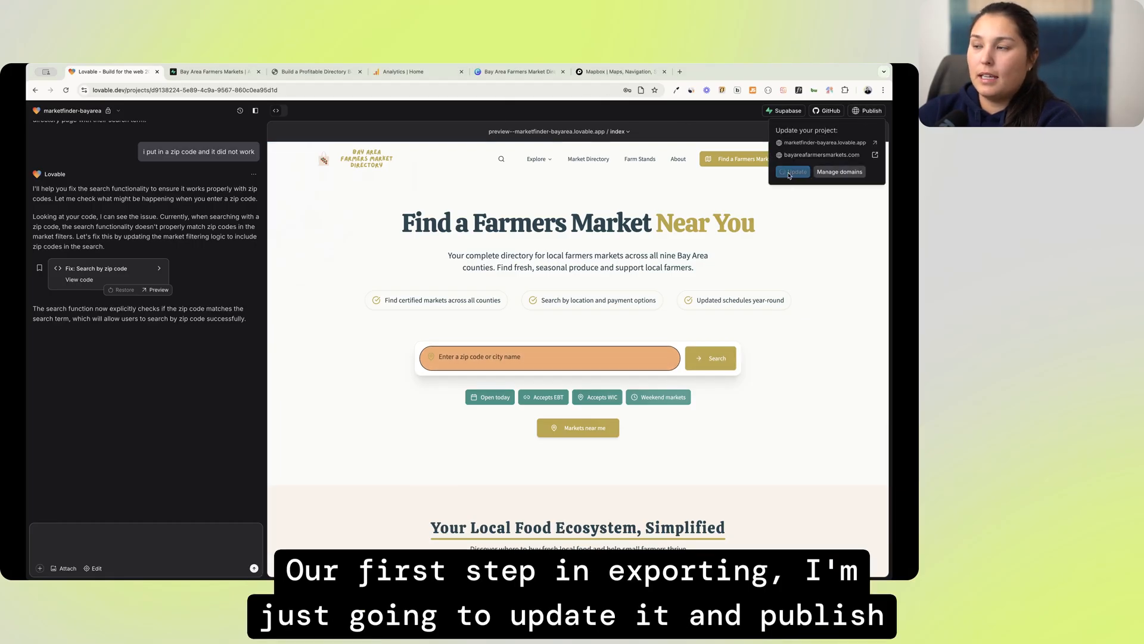
click(792, 172)
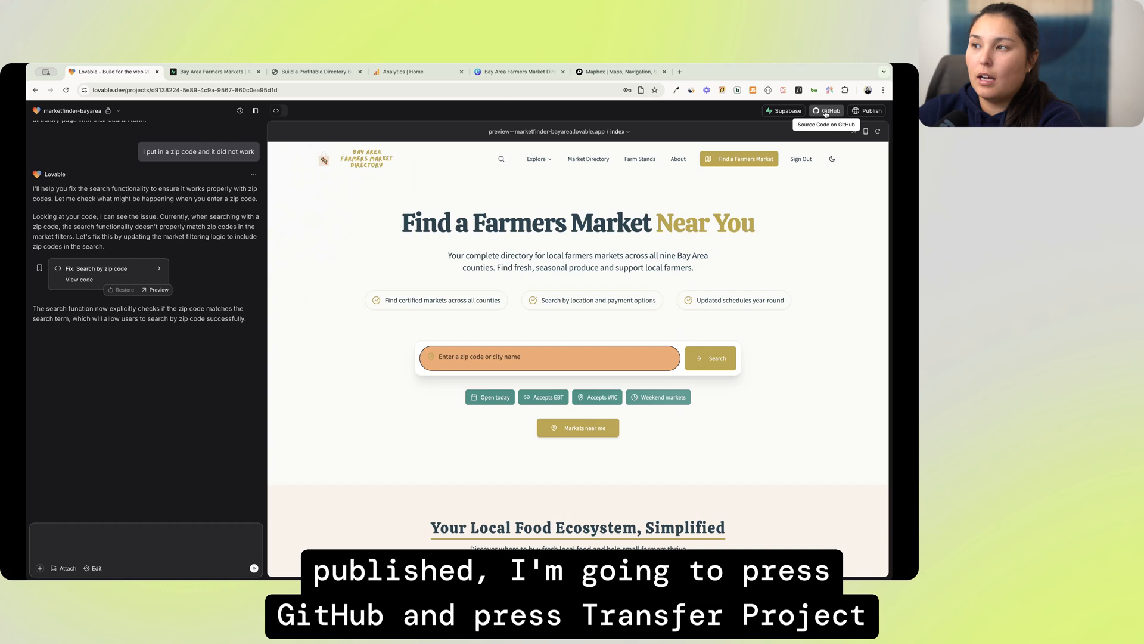
click(827, 110)
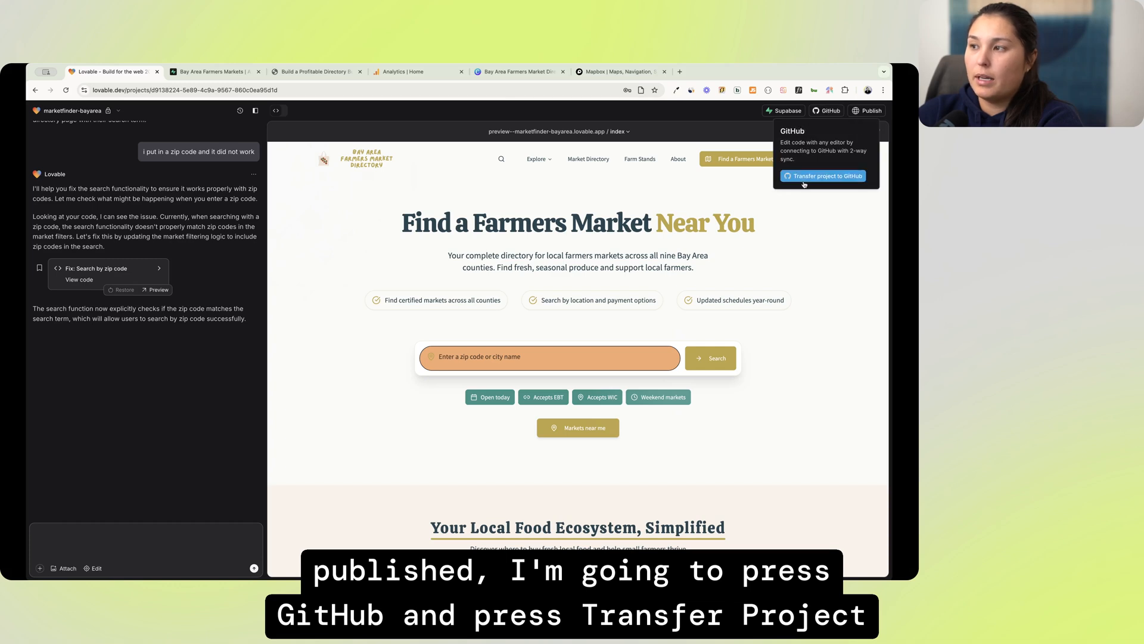
click(823, 176)
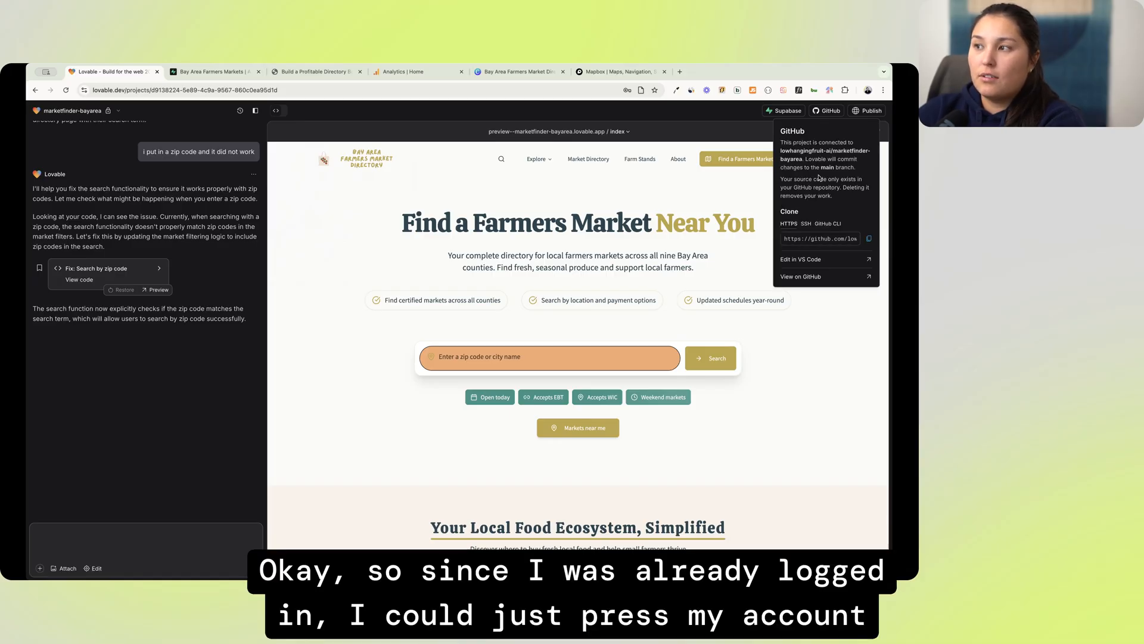
mouse_move(825, 202)
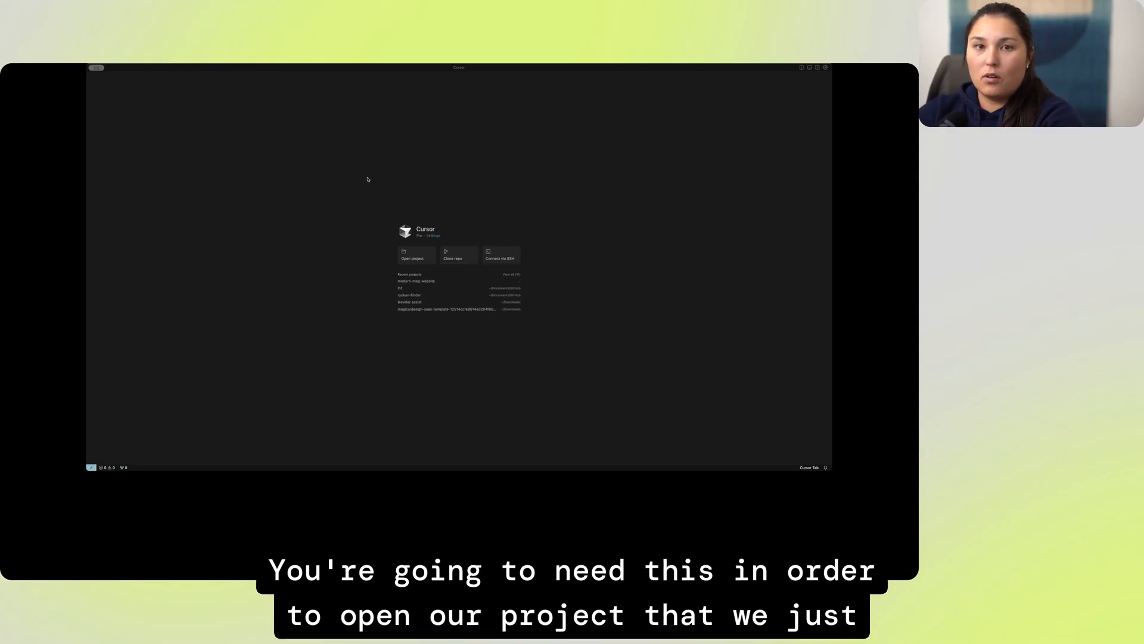
mouse_move(412, 172)
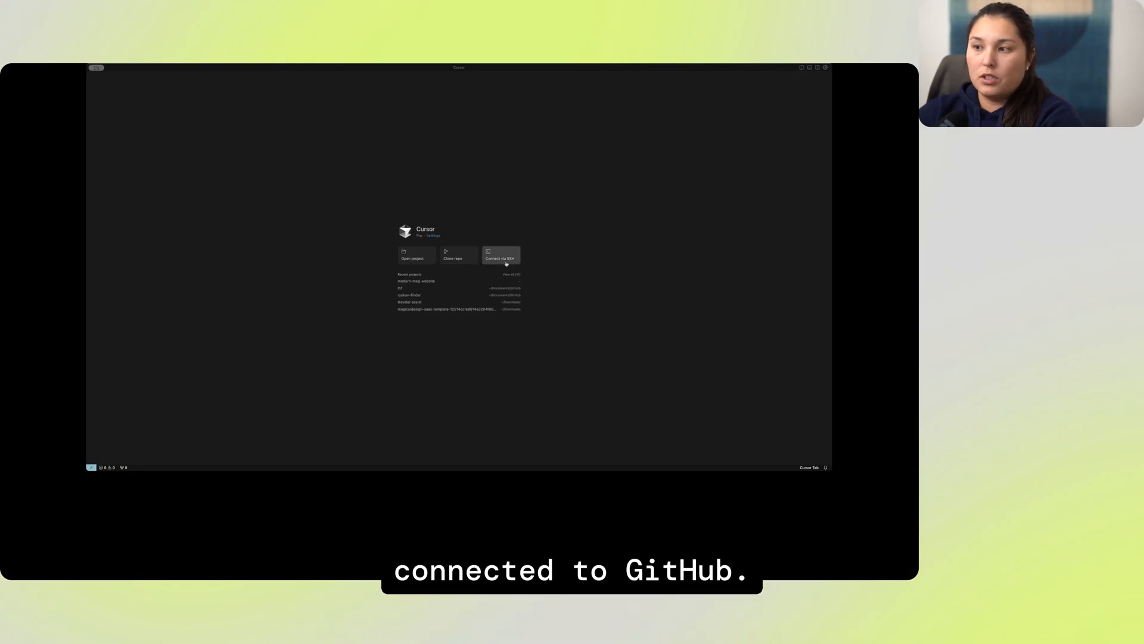
mouse_move(500, 212)
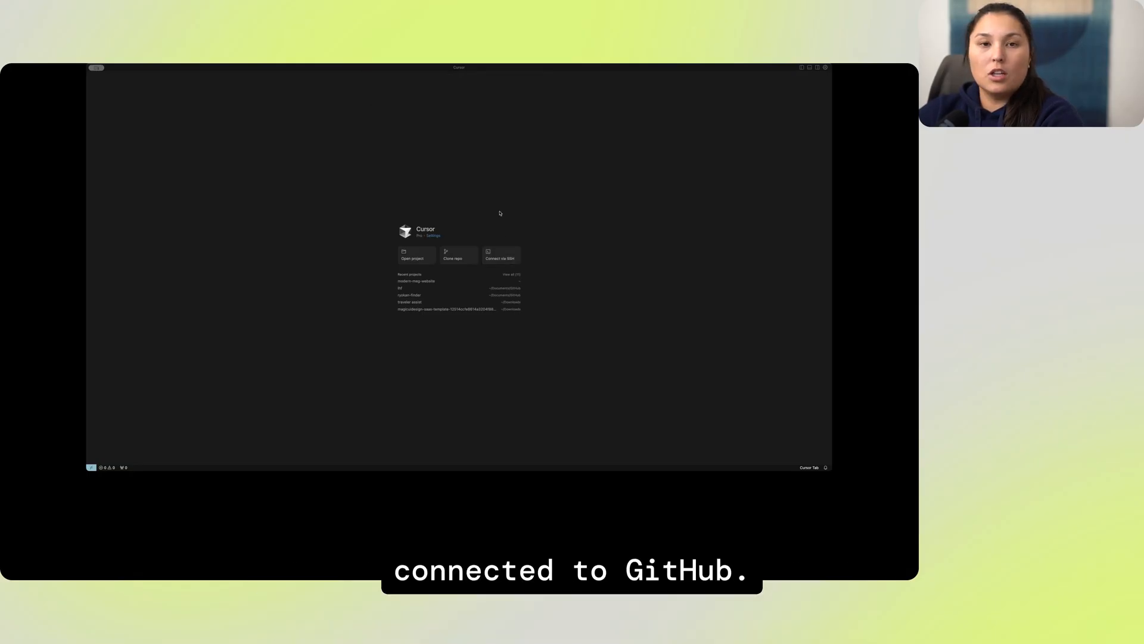
Clone the project repository from Cursor's welcome screen into the selected destination folder
click(458, 255)
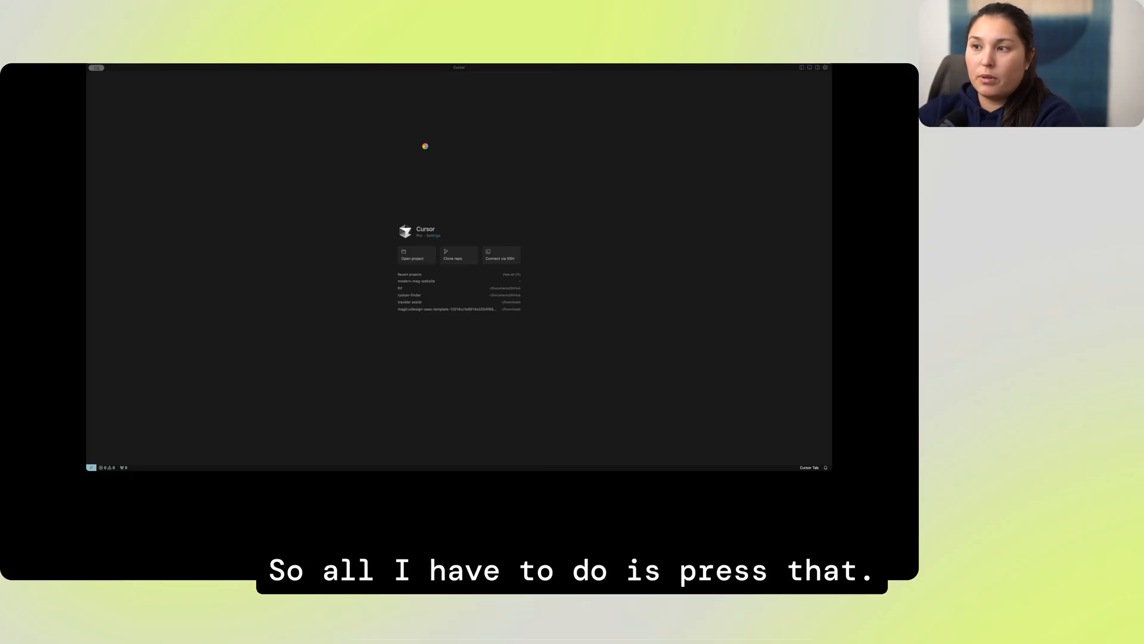
click(452, 256)
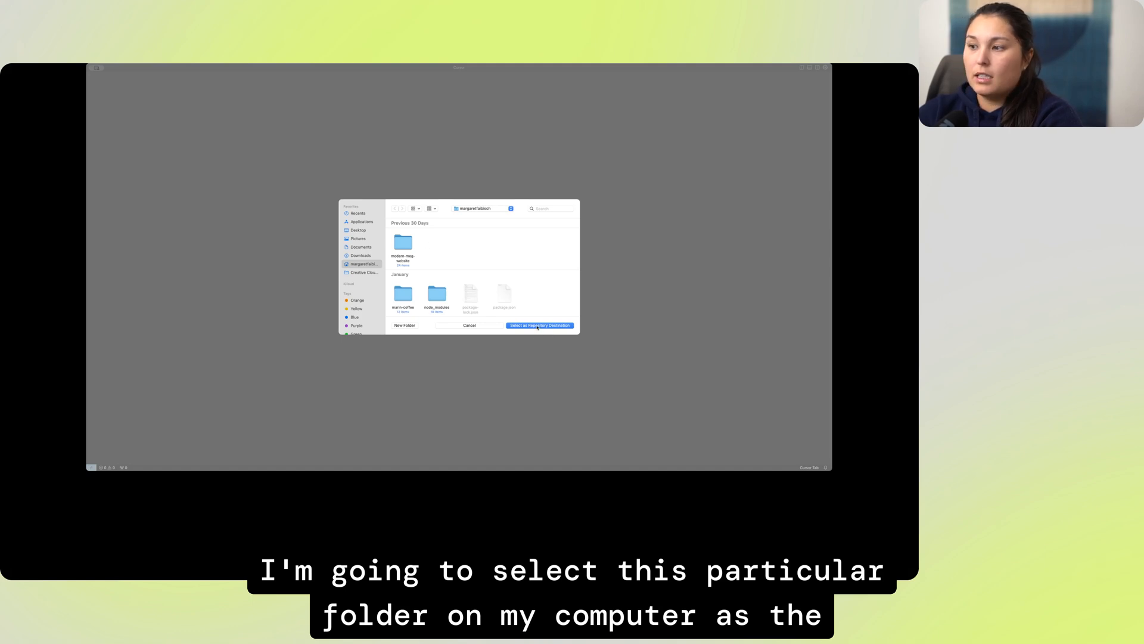
click(540, 324)
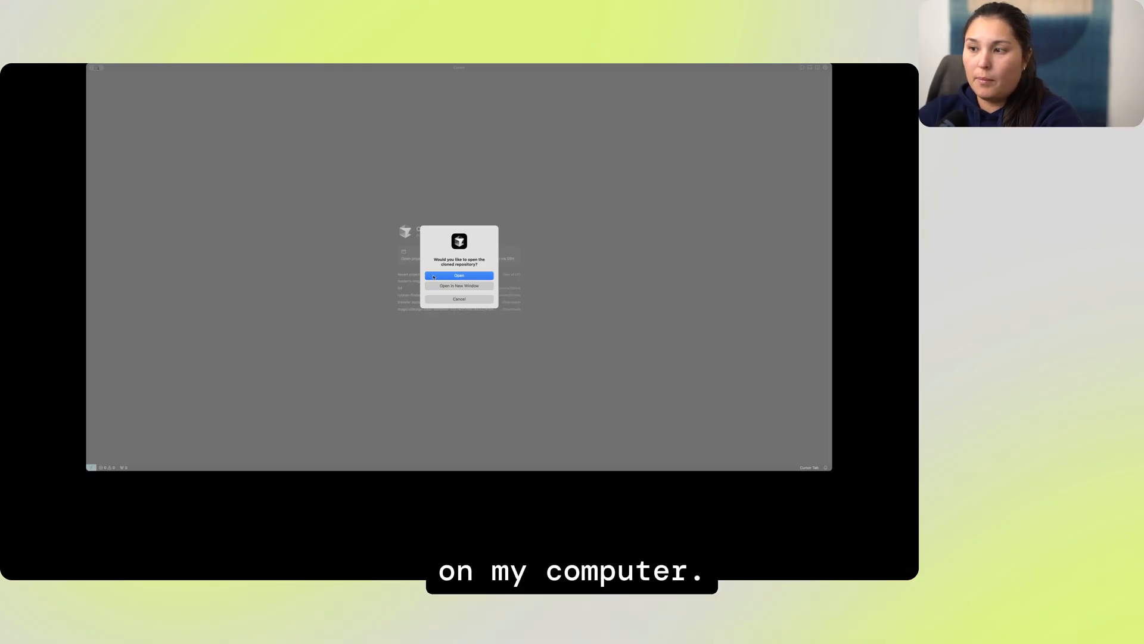
Open the cloned project and ask the agent to 'Install all' dependencies
click(459, 276)
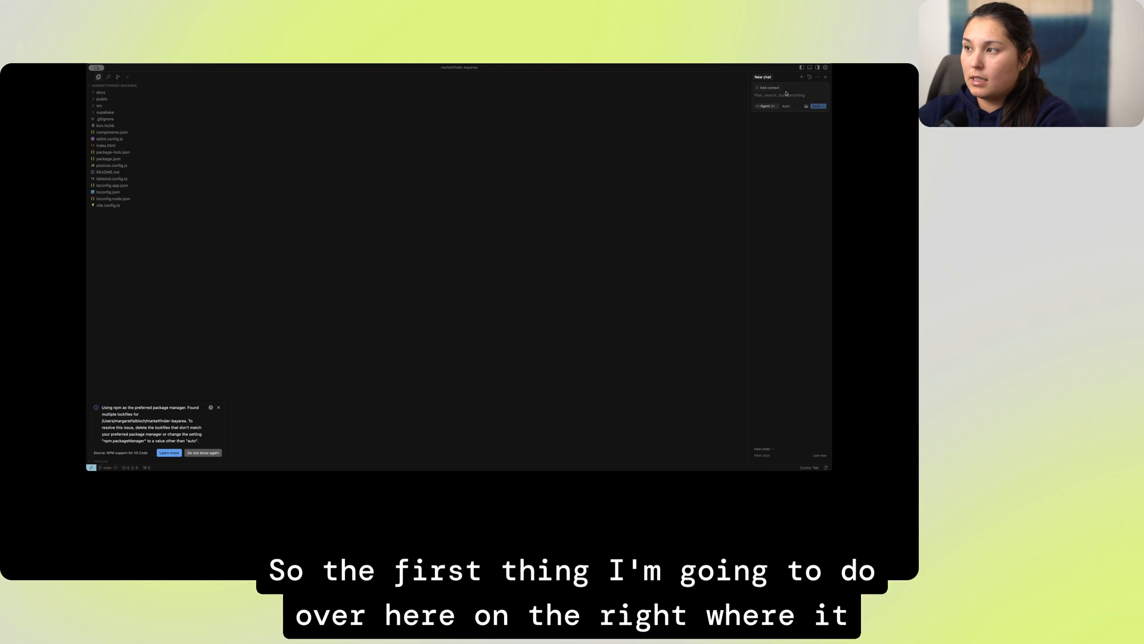
text(Install all)
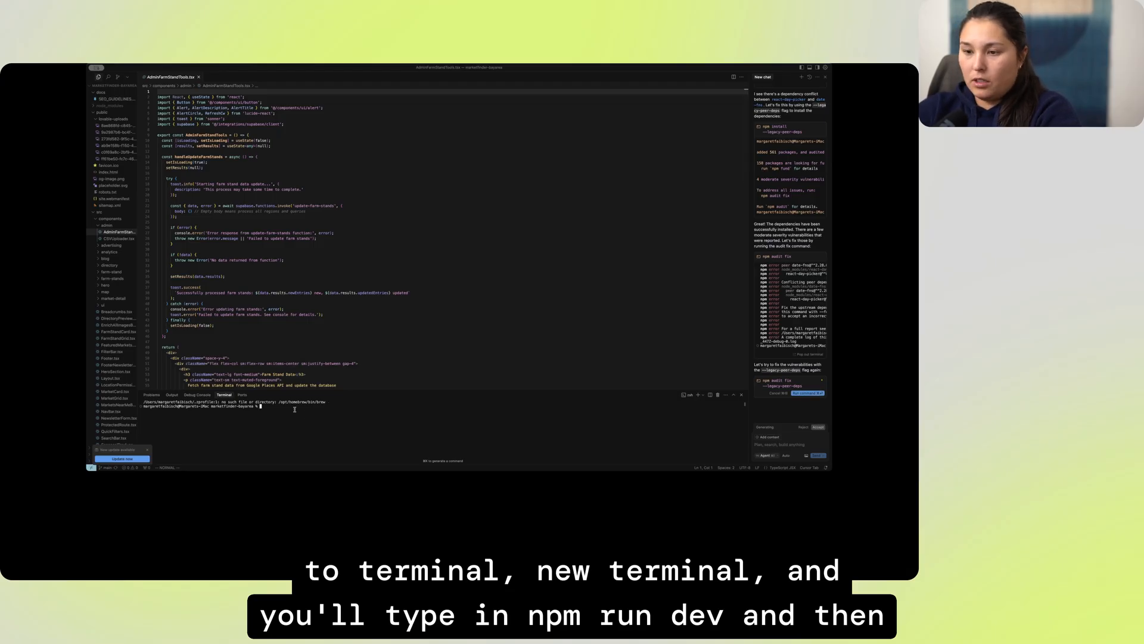
Run 'npm run dev' in the terminal to start the local dev server
text(npm run dev)
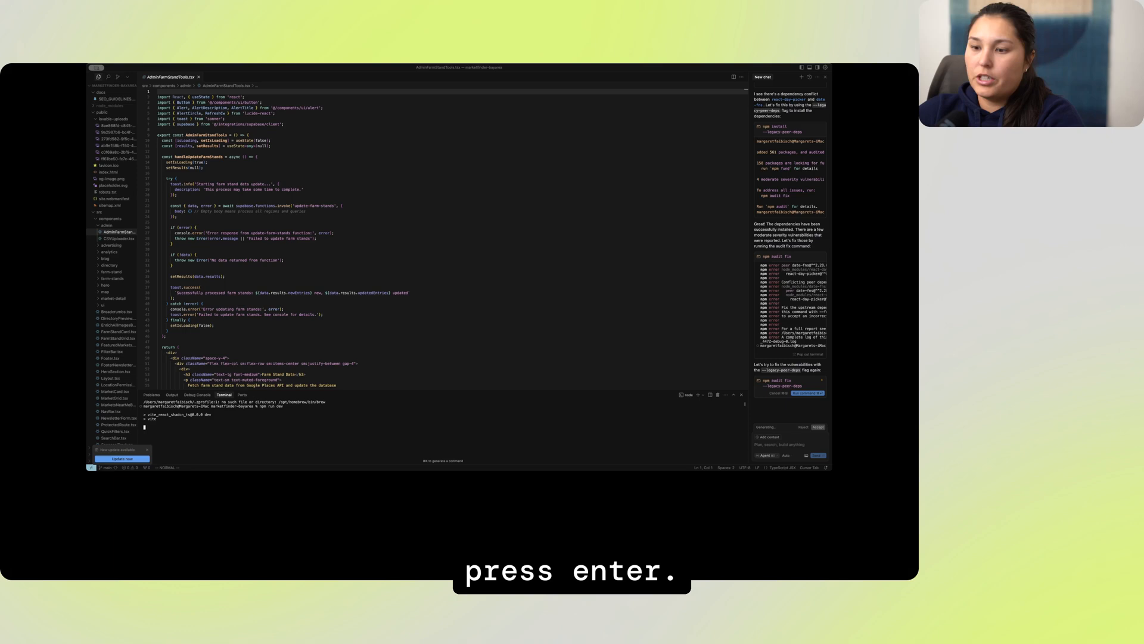
key(enter)
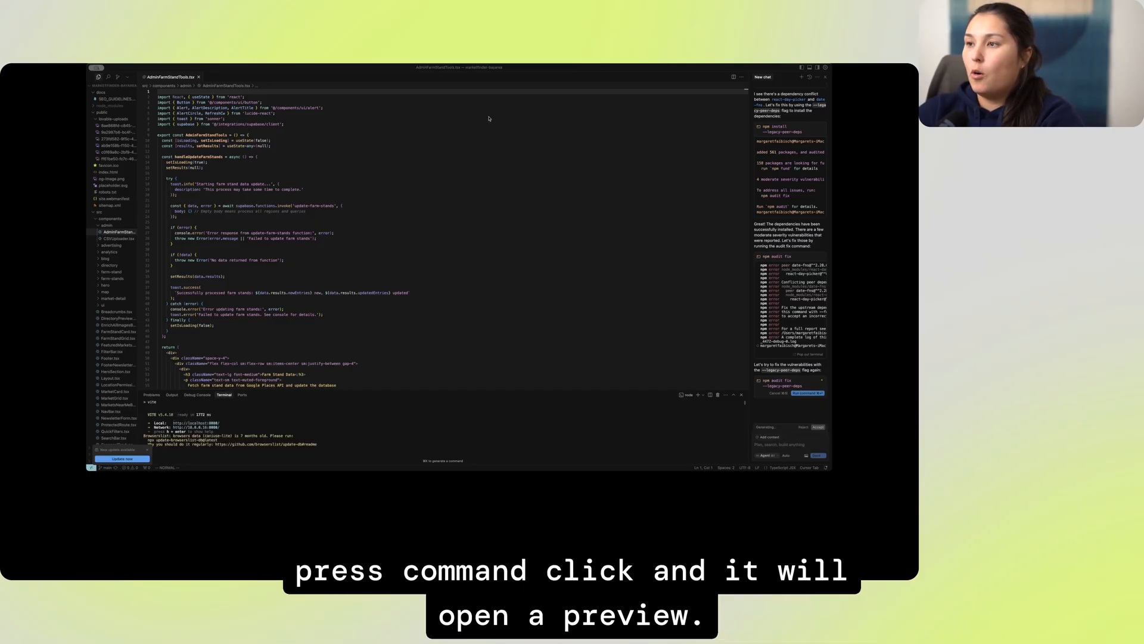
mouse_move(675, 176)
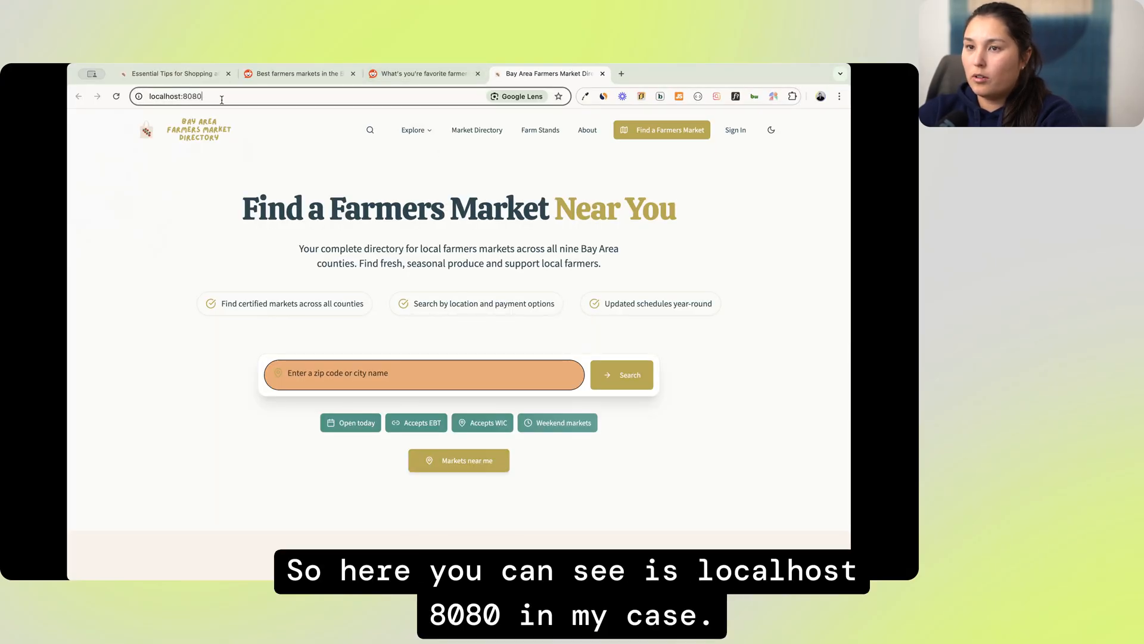
Scroll through the farmers market homepage at localhost:8080 in Chrome
scroll(down, 3)
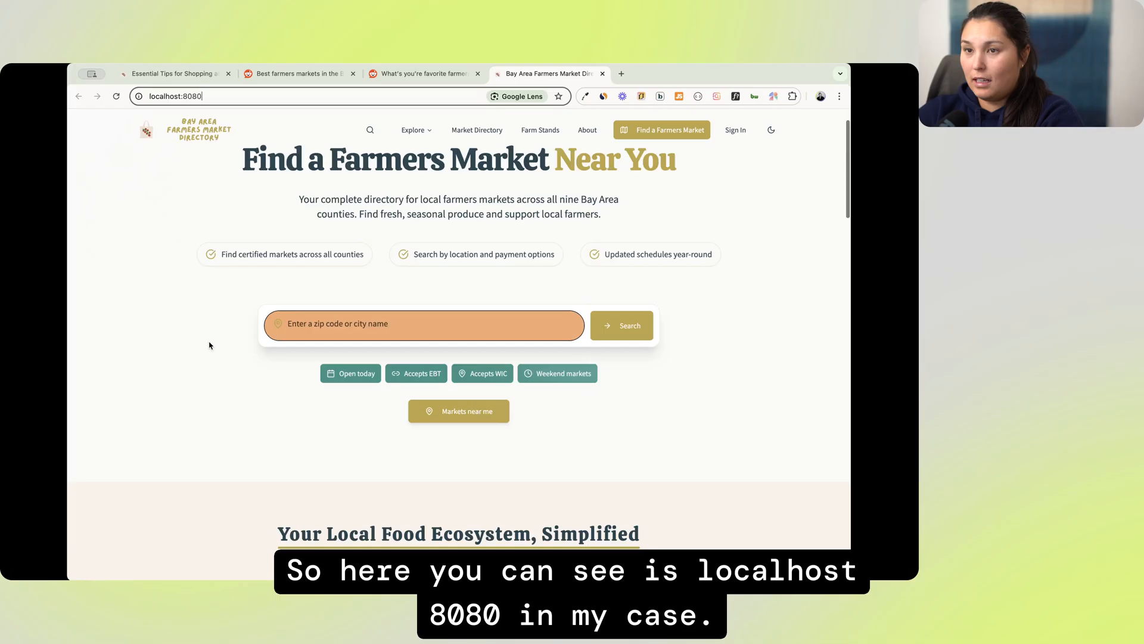
scroll(down, 3)
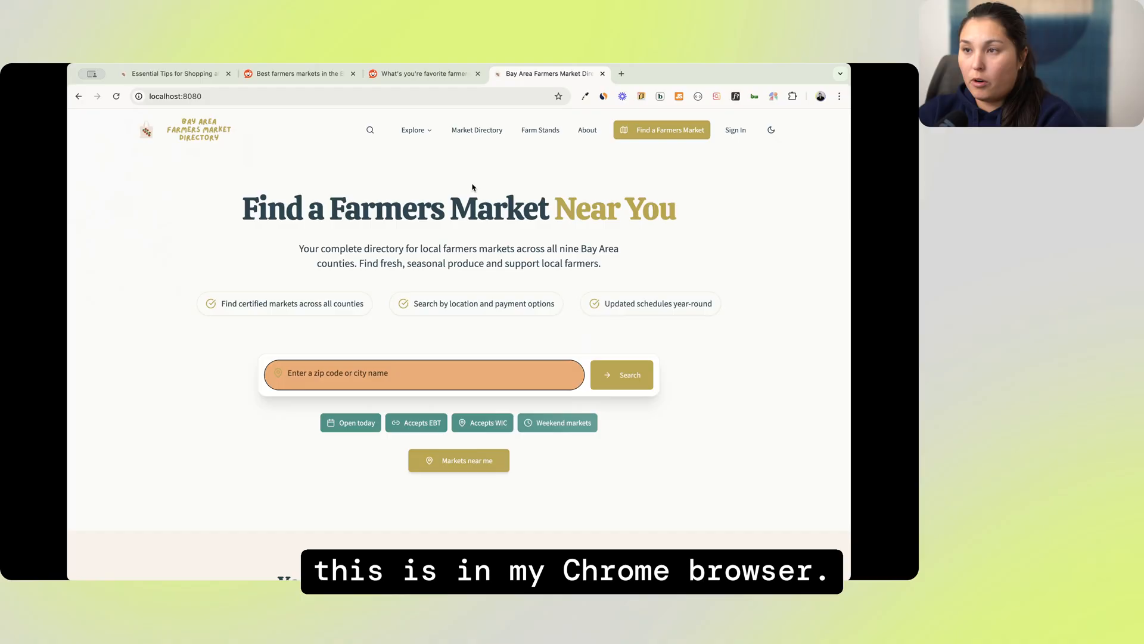
mouse_move(359, 121)
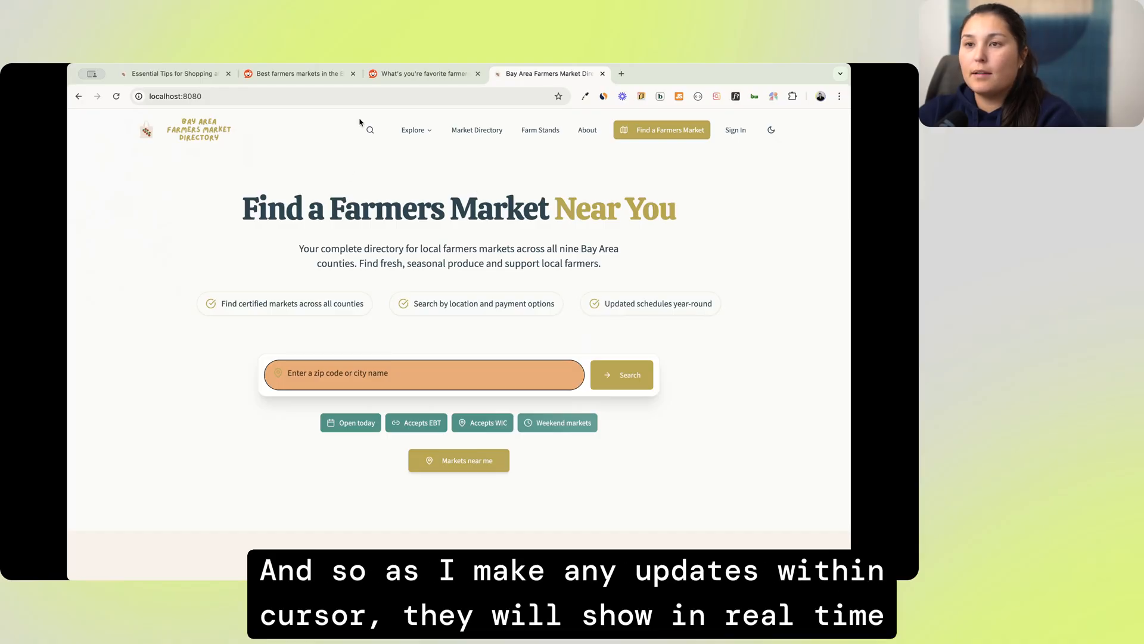
mouse_move(389, 330)
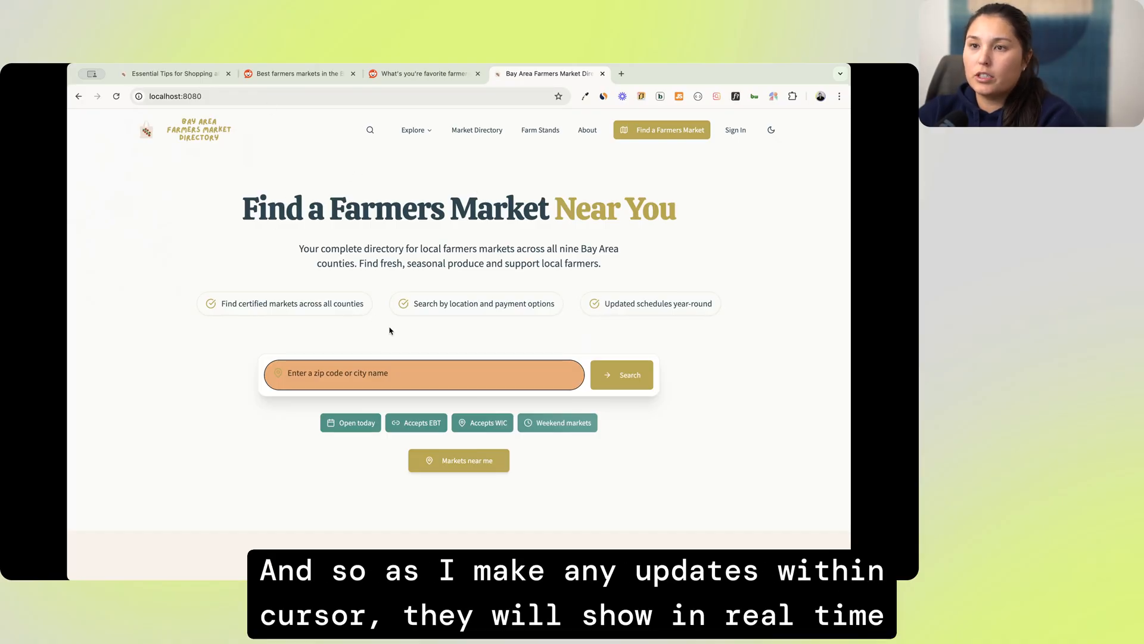
mouse_move(419, 224)
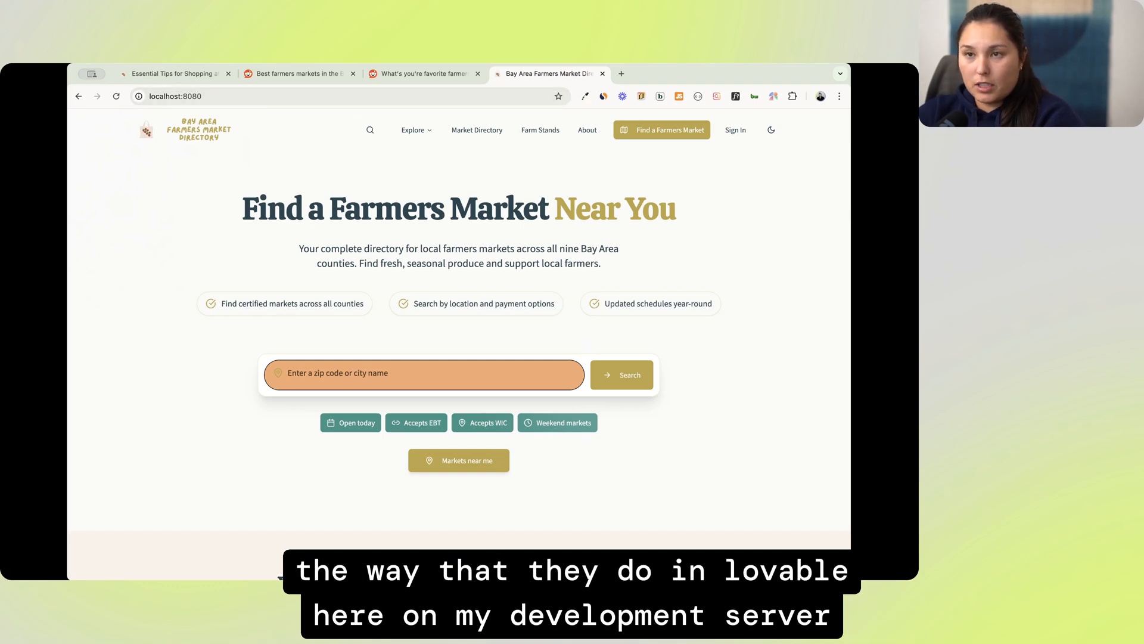
mouse_move(789, 347)
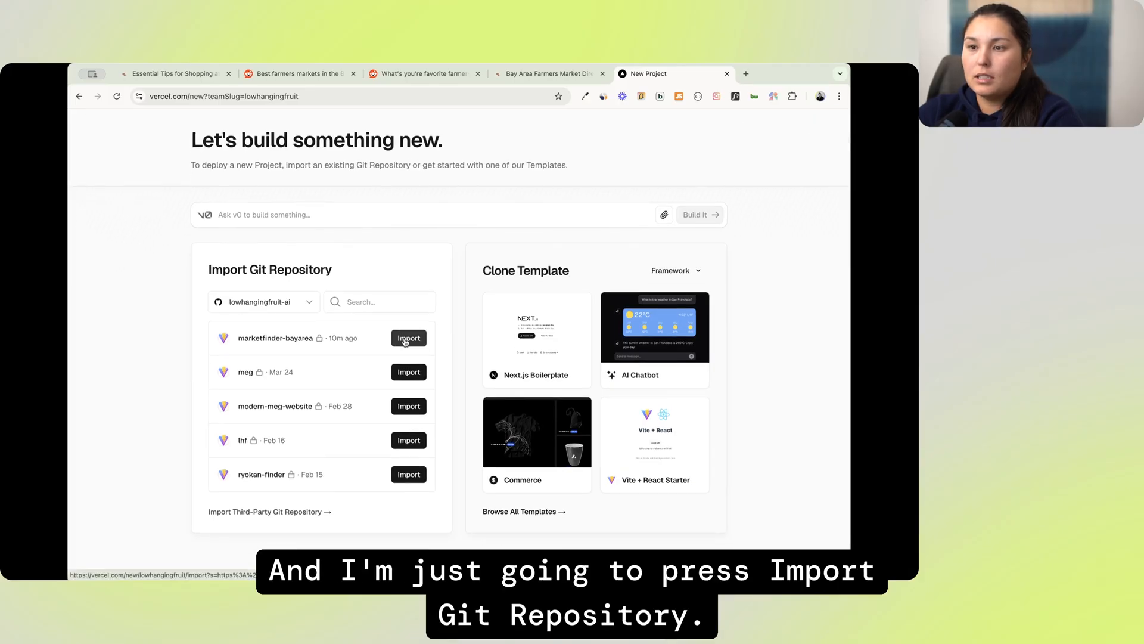
Import marketfinder-bayarea as Vercel project 'bayareafarmersmarketdirectory', then view Supabase API settings
click(409, 338)
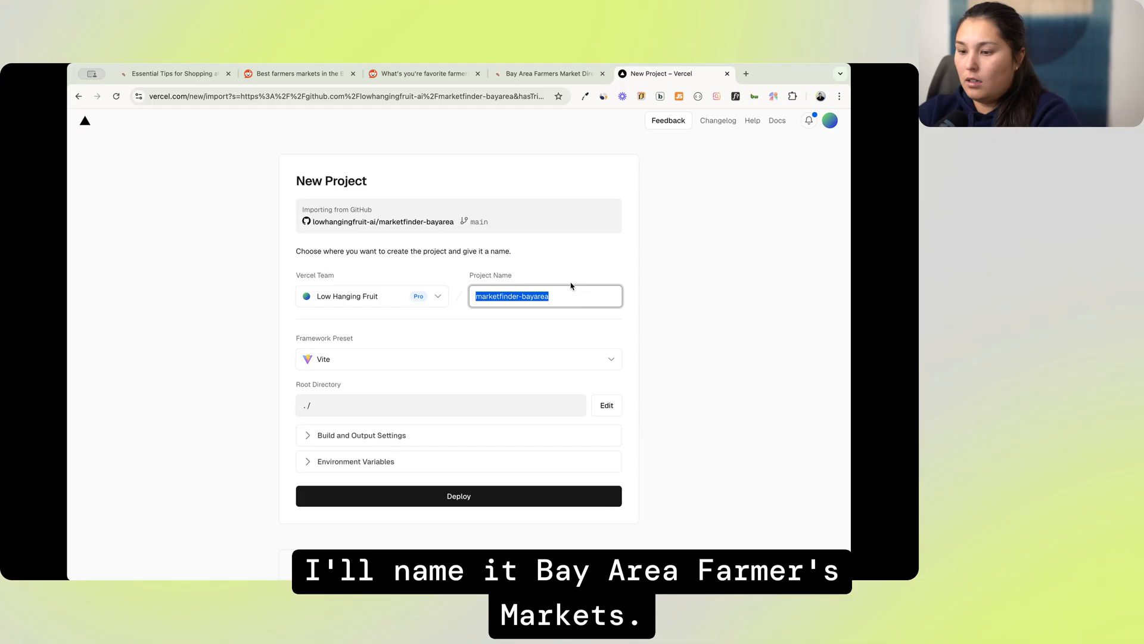
text(bay-ae)
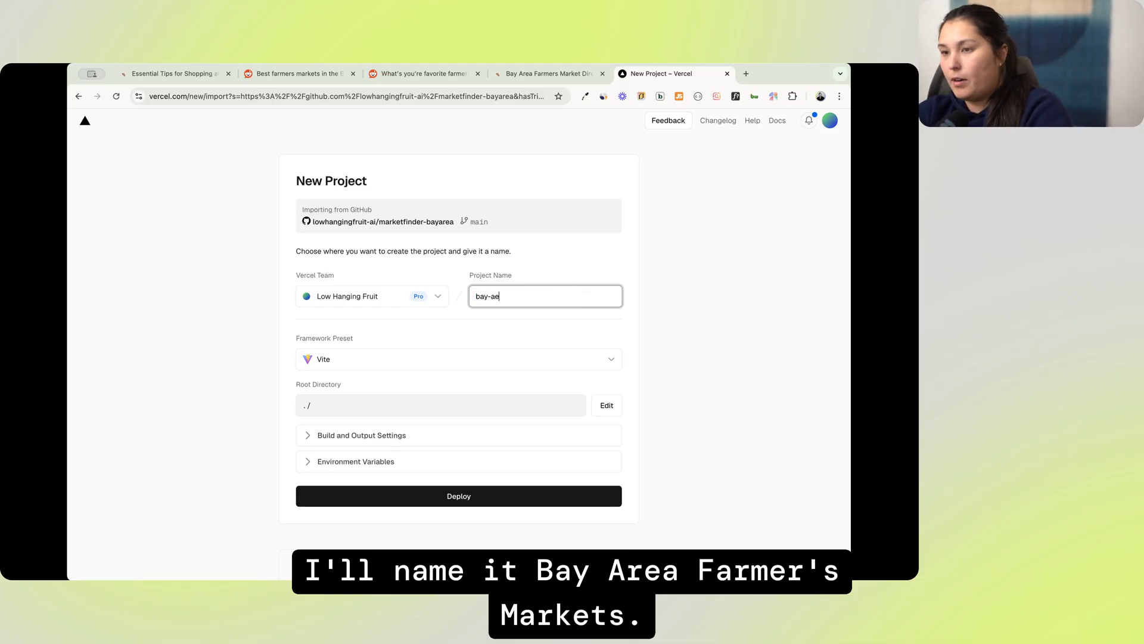
text(bayareafarmersmarketdirectory)
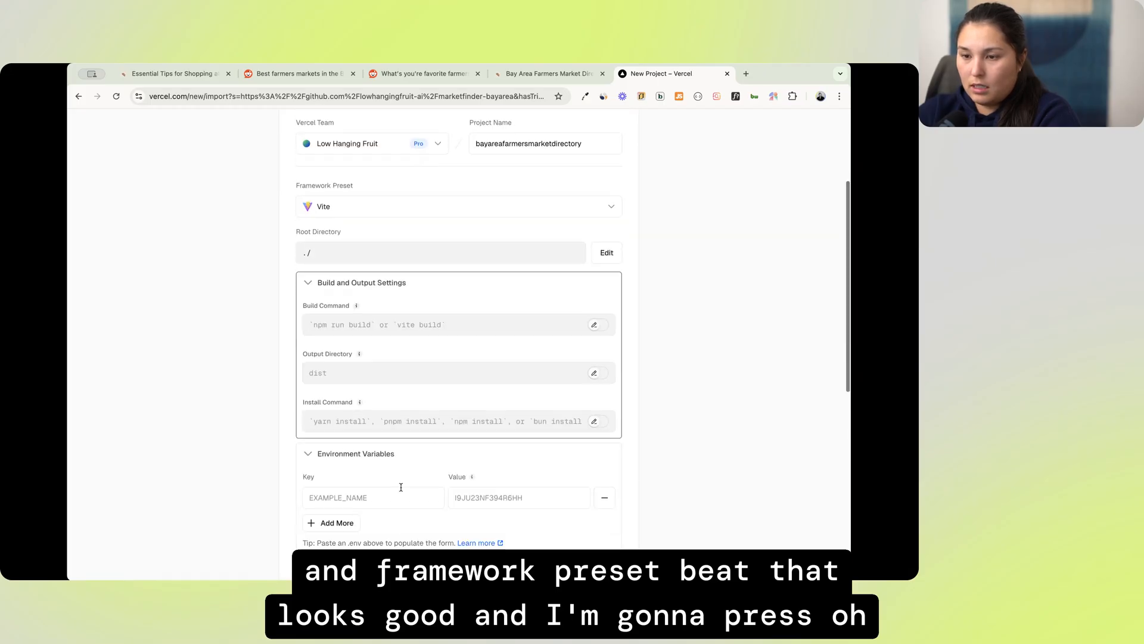
scroll(down, 3)
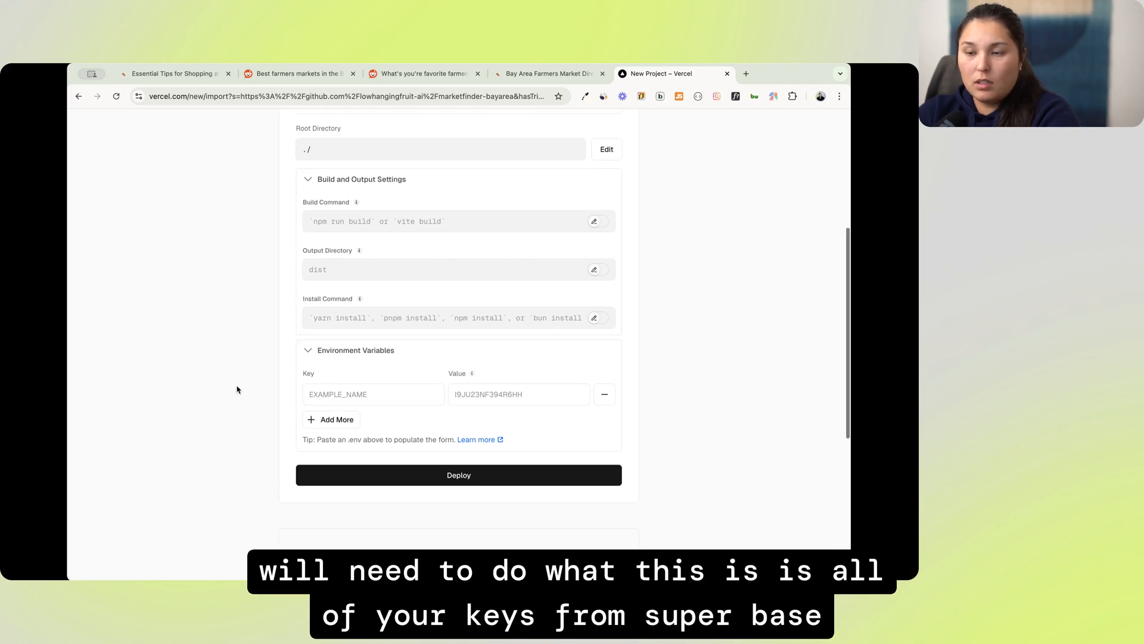
mouse_move(287, 384)
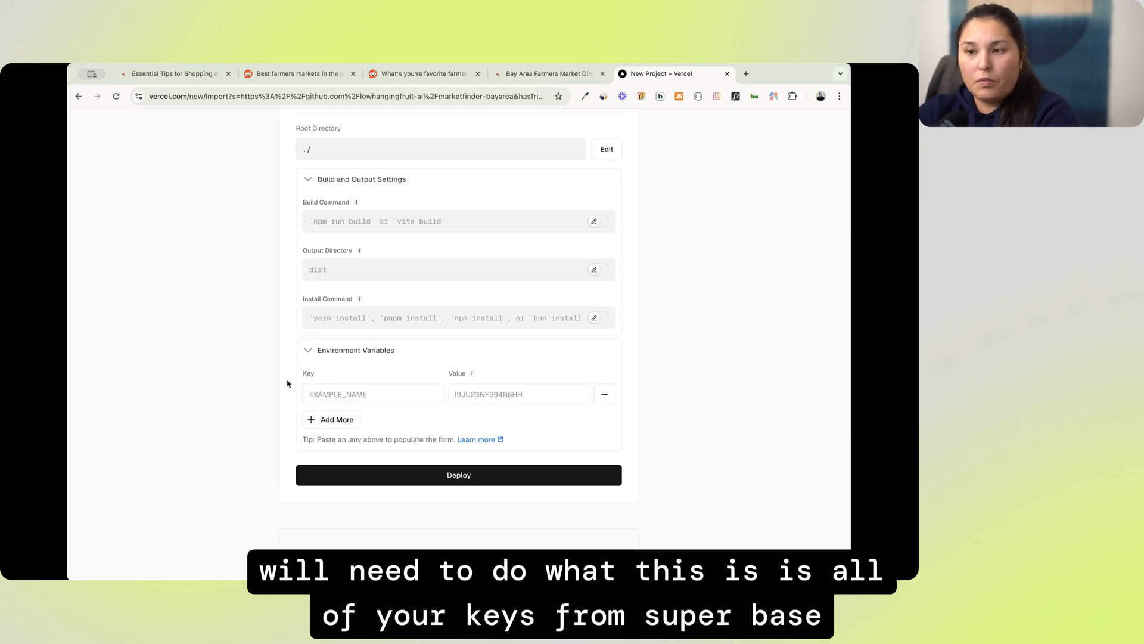
mouse_move(233, 397)
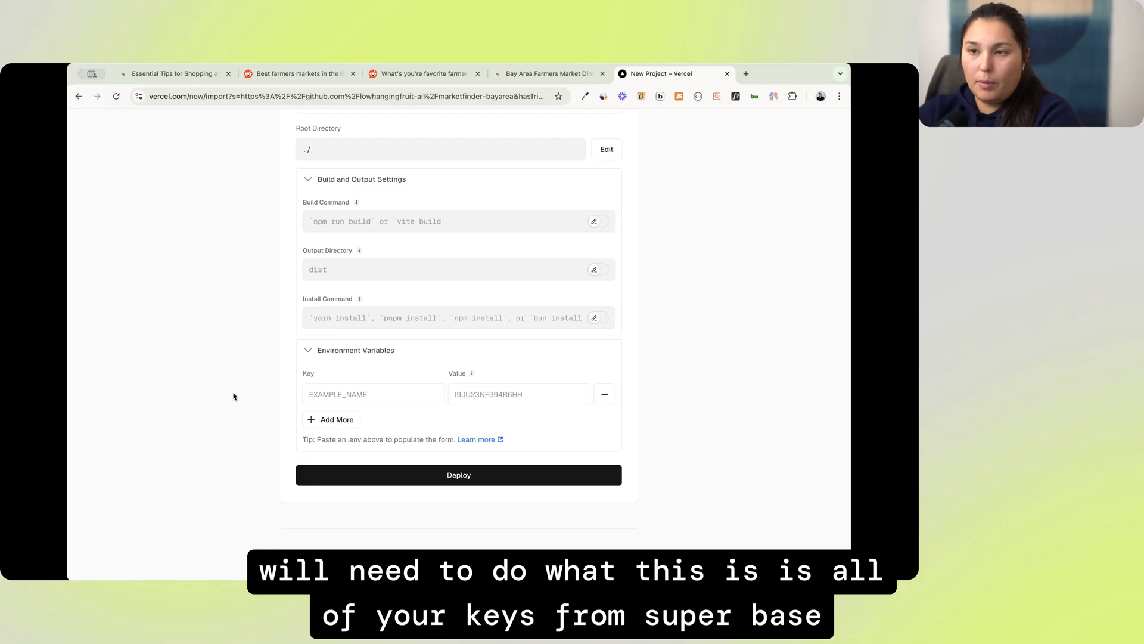
click(726, 73)
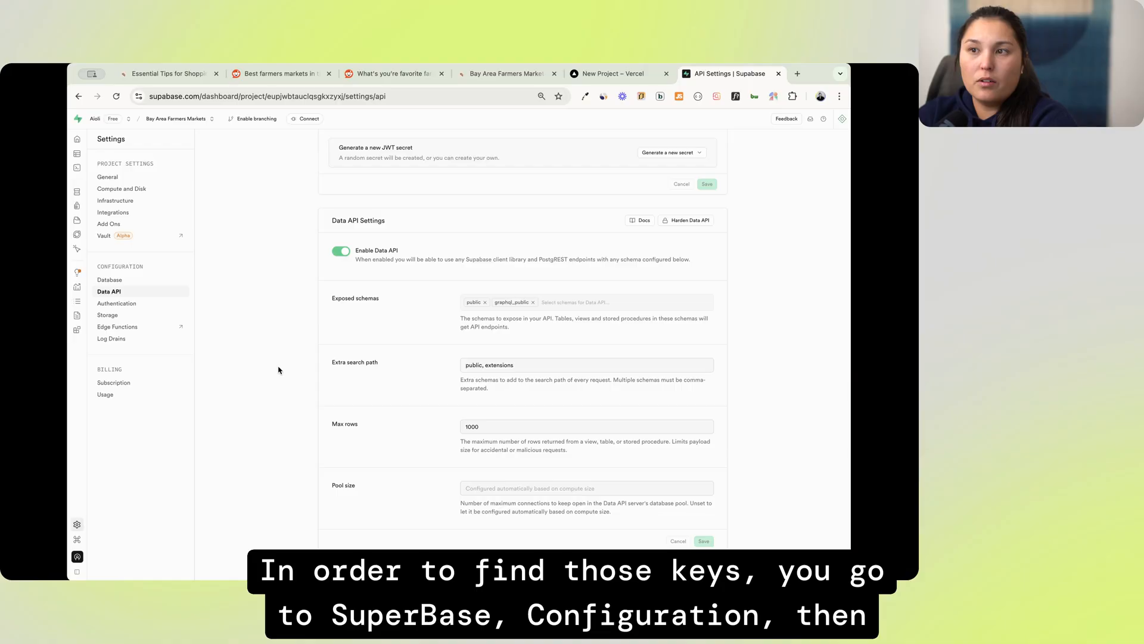
mouse_move(273, 256)
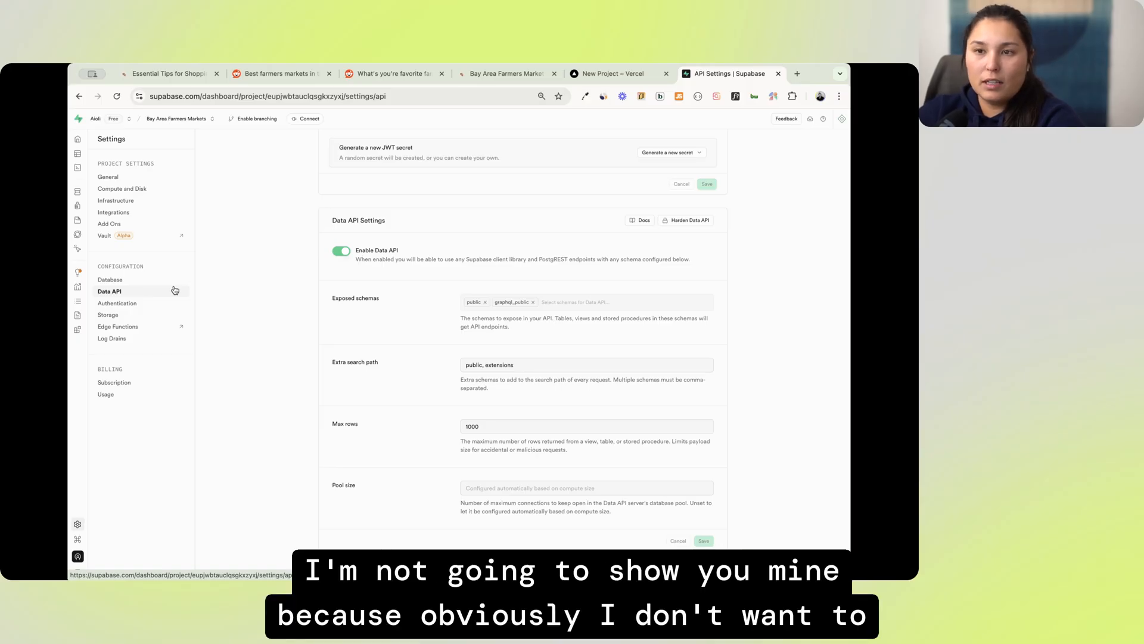
mouse_move(267, 280)
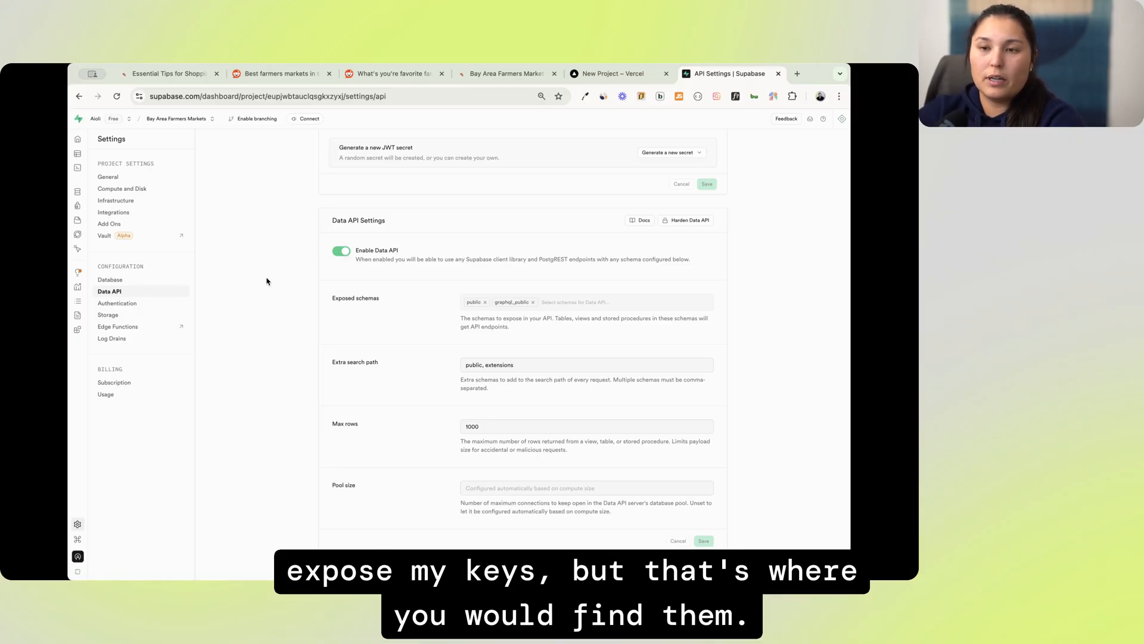
Return to the Vercel New Project form after reviewing Supabase's Data API keys
click(608, 73)
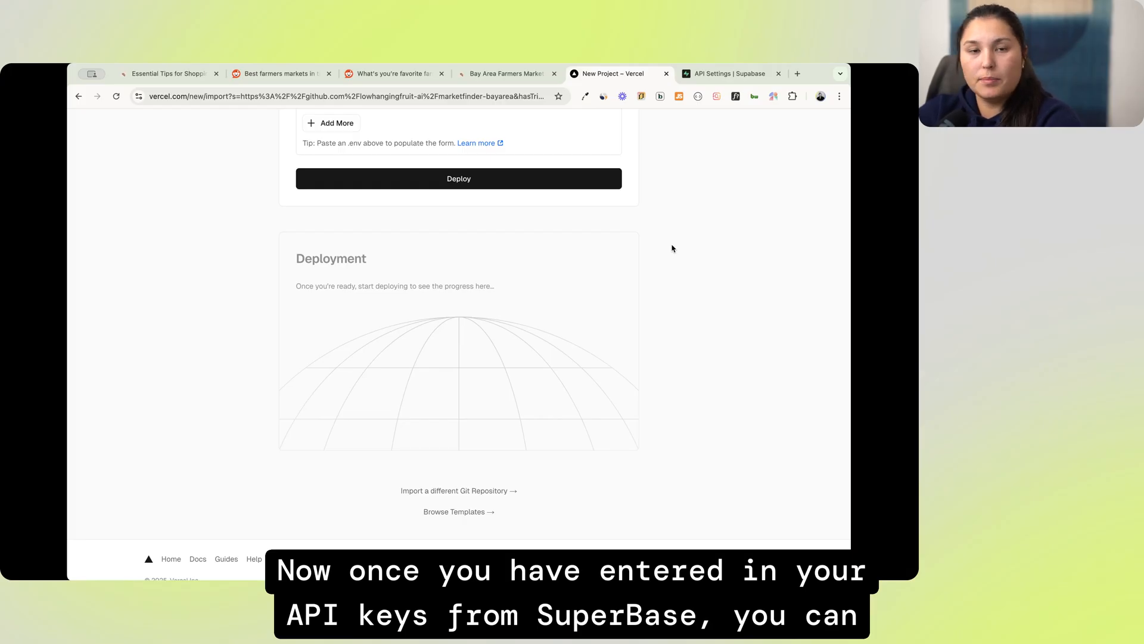
Launch the Vercel deployment of the imported repository
click(458, 178)
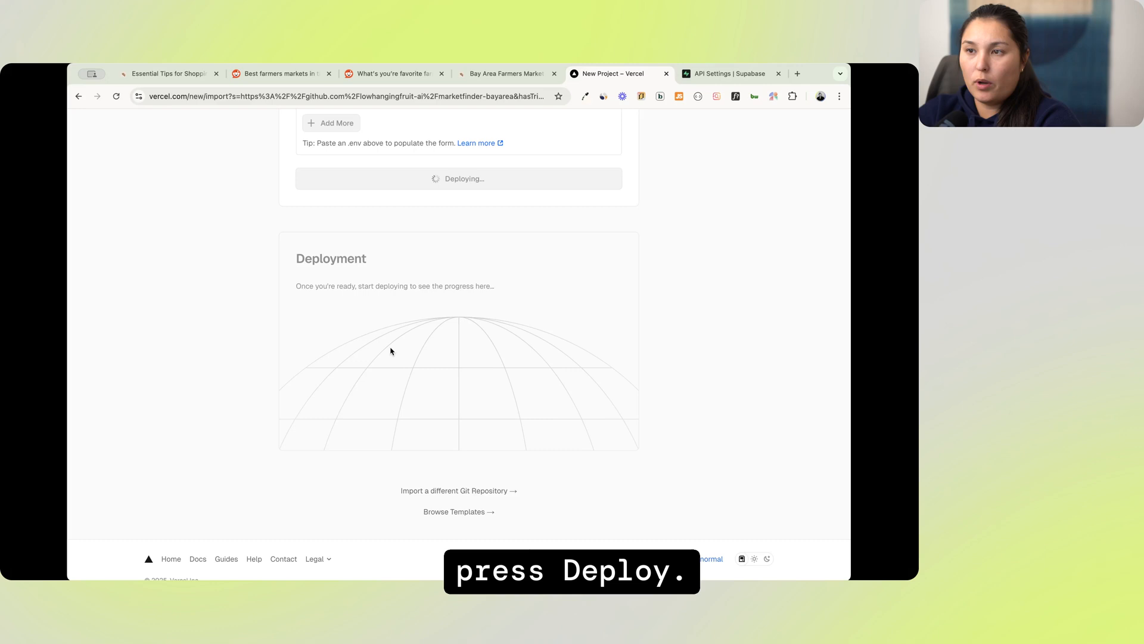
click(459, 178)
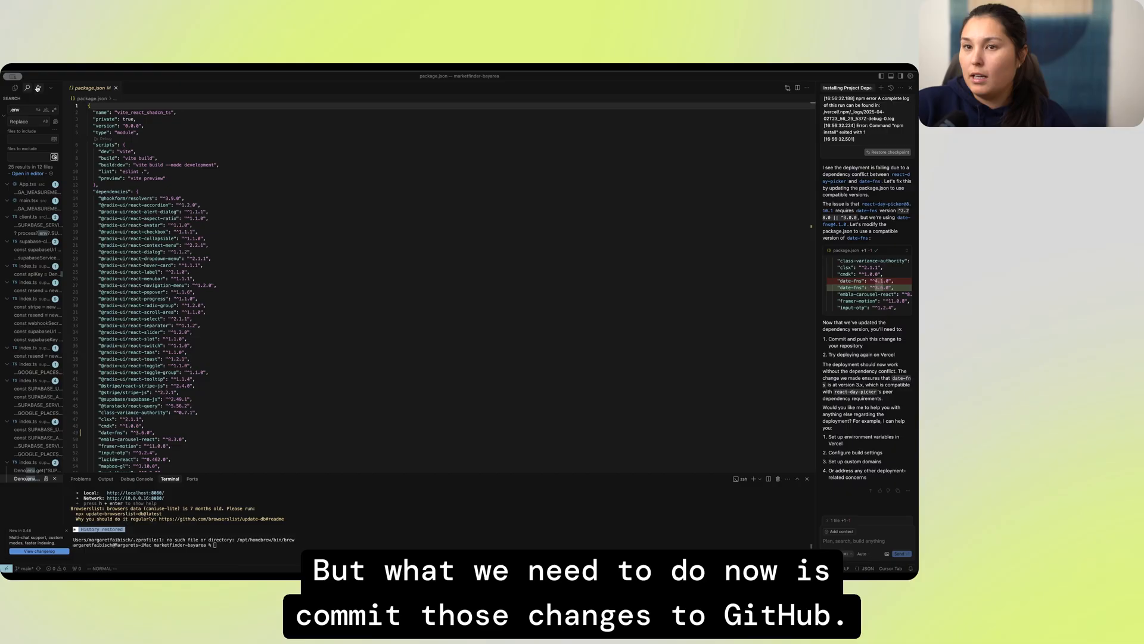
Commit all changes as 'Changed package-lock.json and package.json' and push to origin main
click(39, 88)
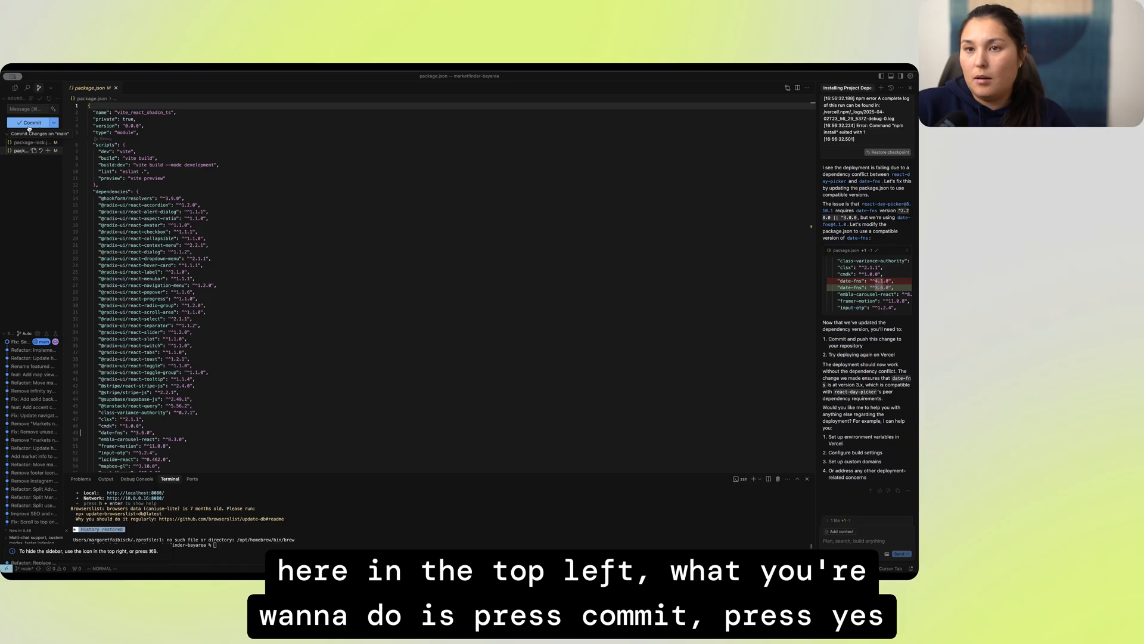
click(28, 122)
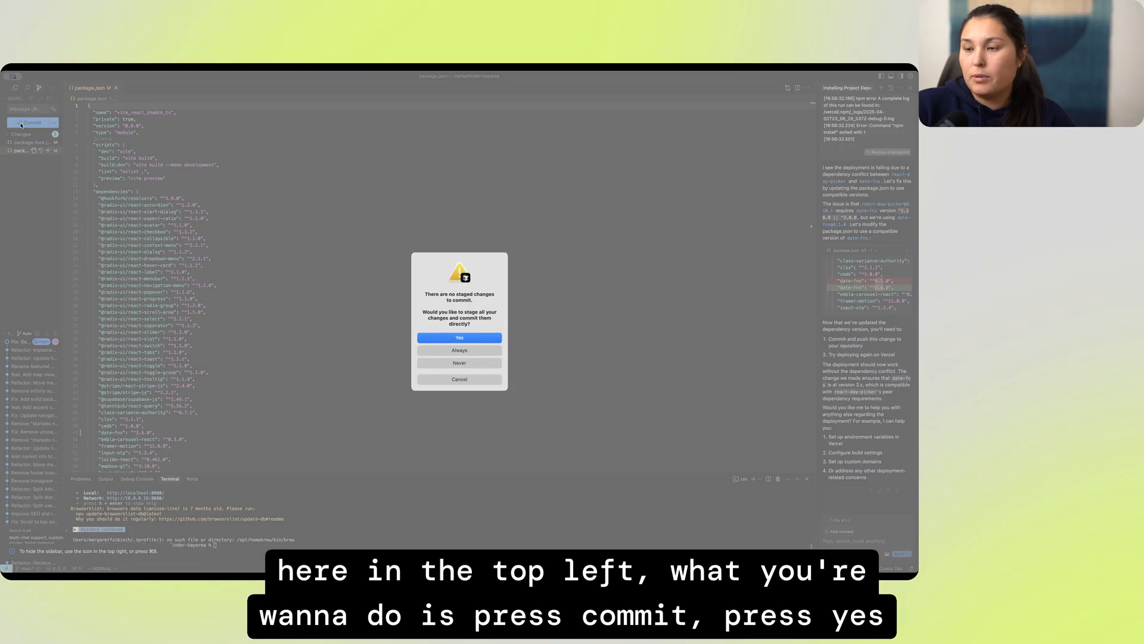
click(459, 337)
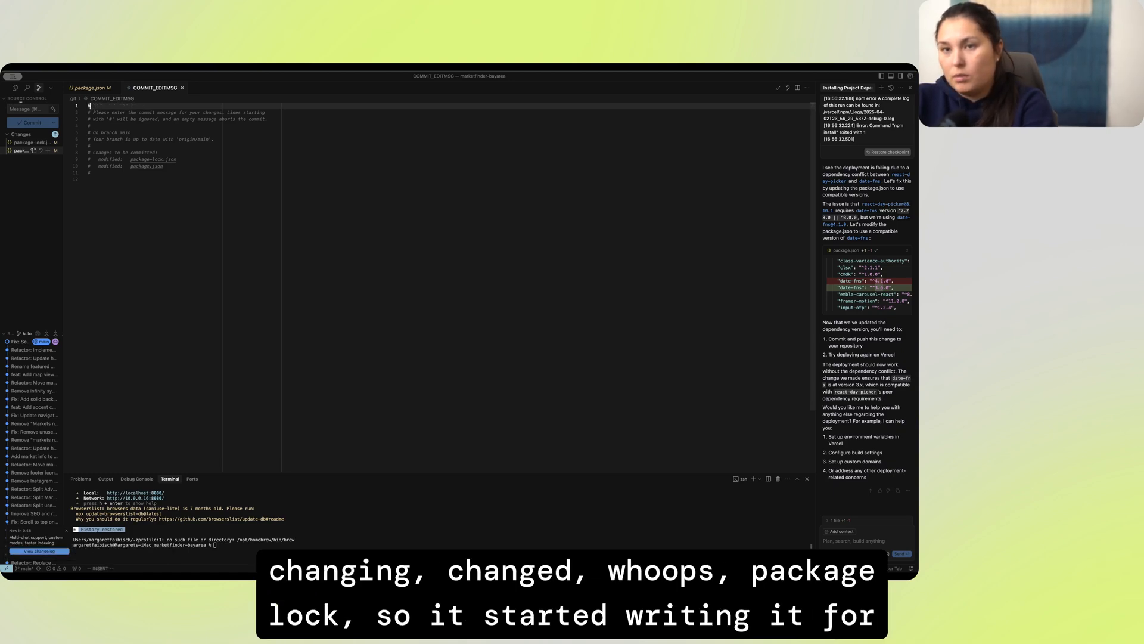
text(Changed package-lock.json and package.json)
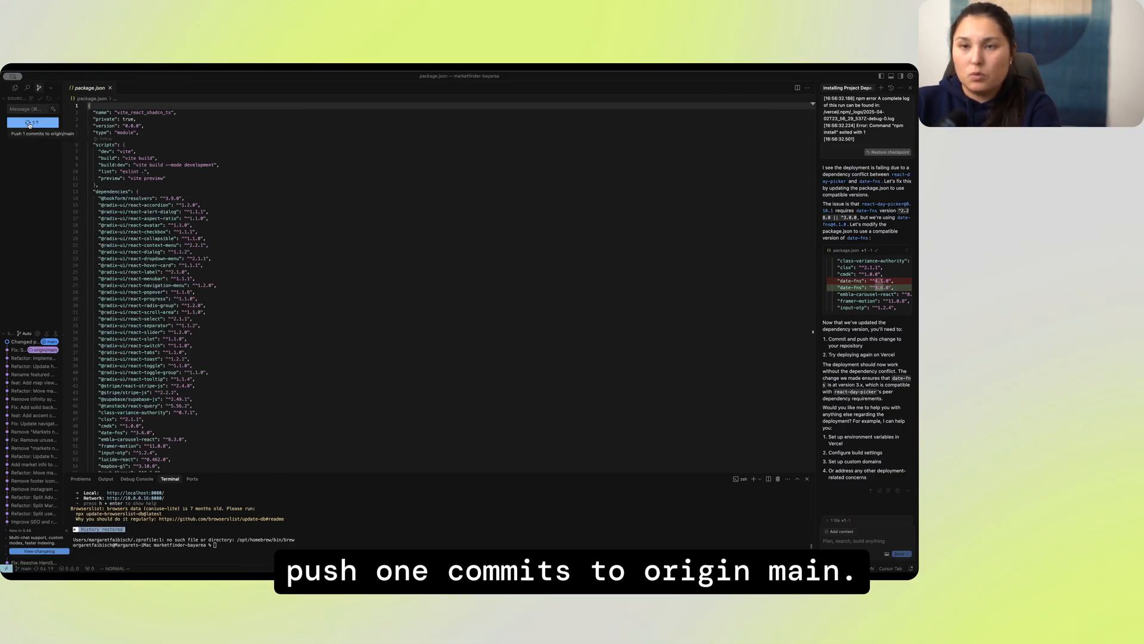
click(32, 121)
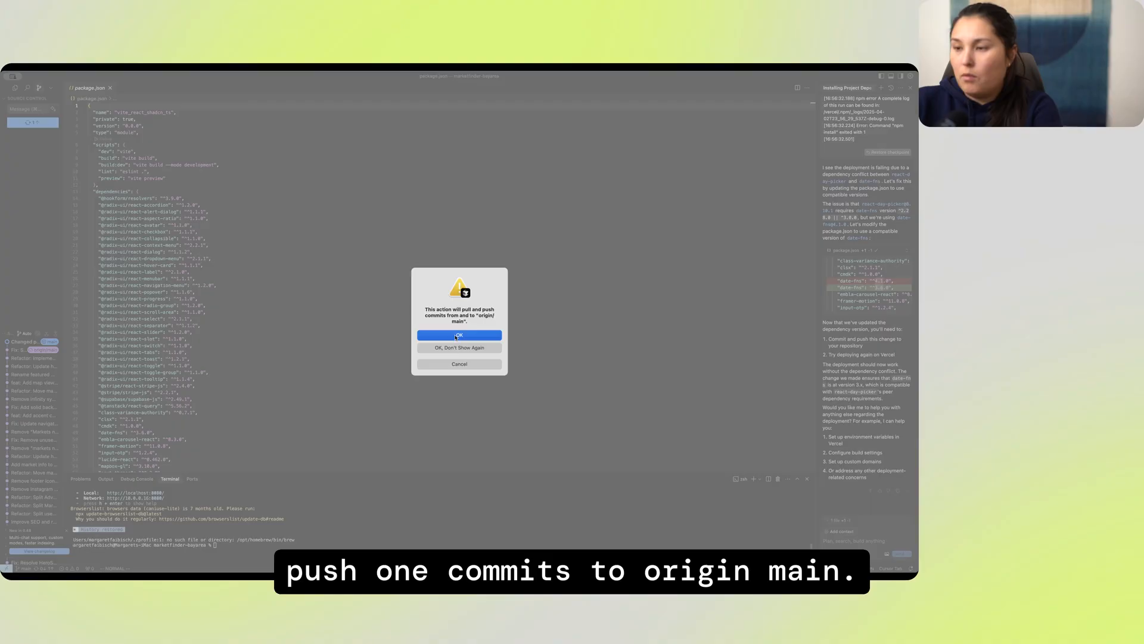
click(459, 335)
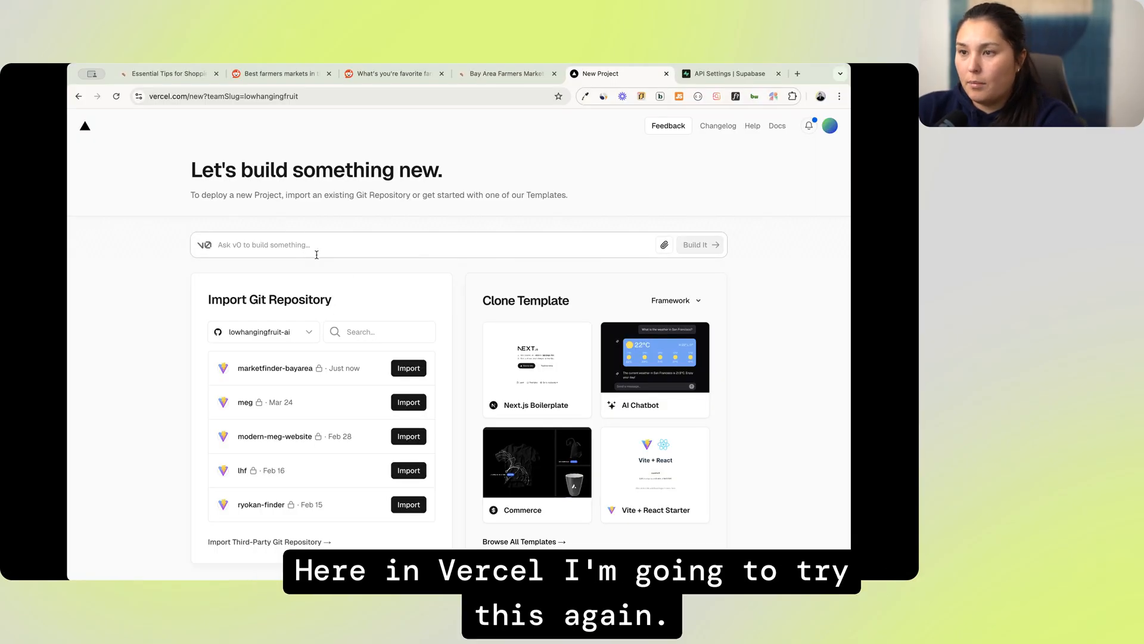
Re-import marketfinder-bayarea on Vercel and deploy it under its default name
click(408, 368)
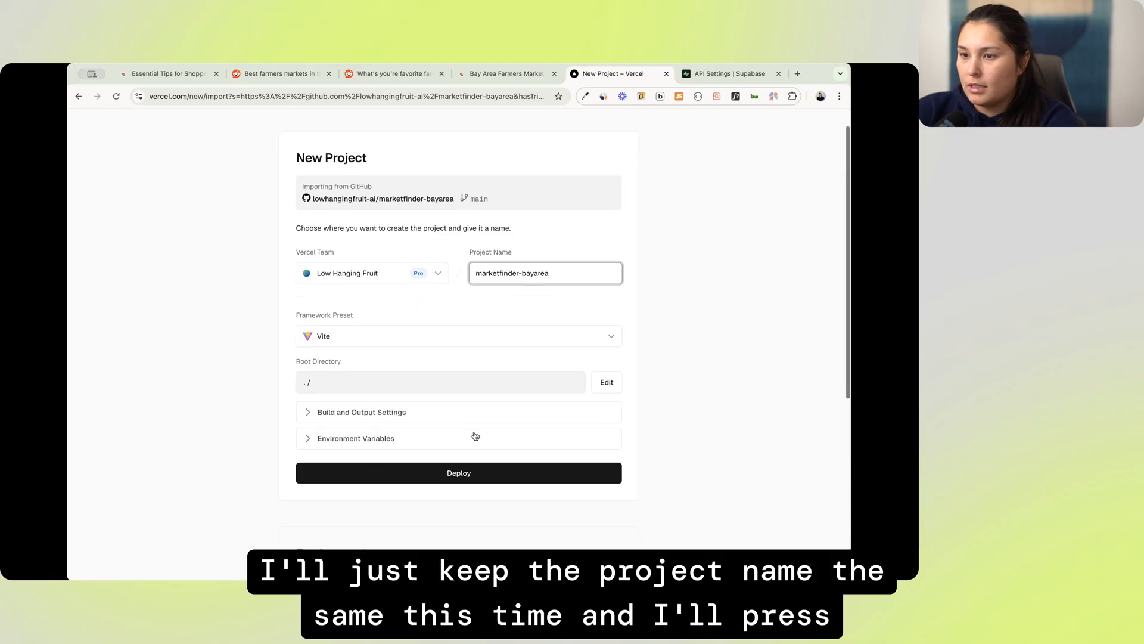
click(458, 472)
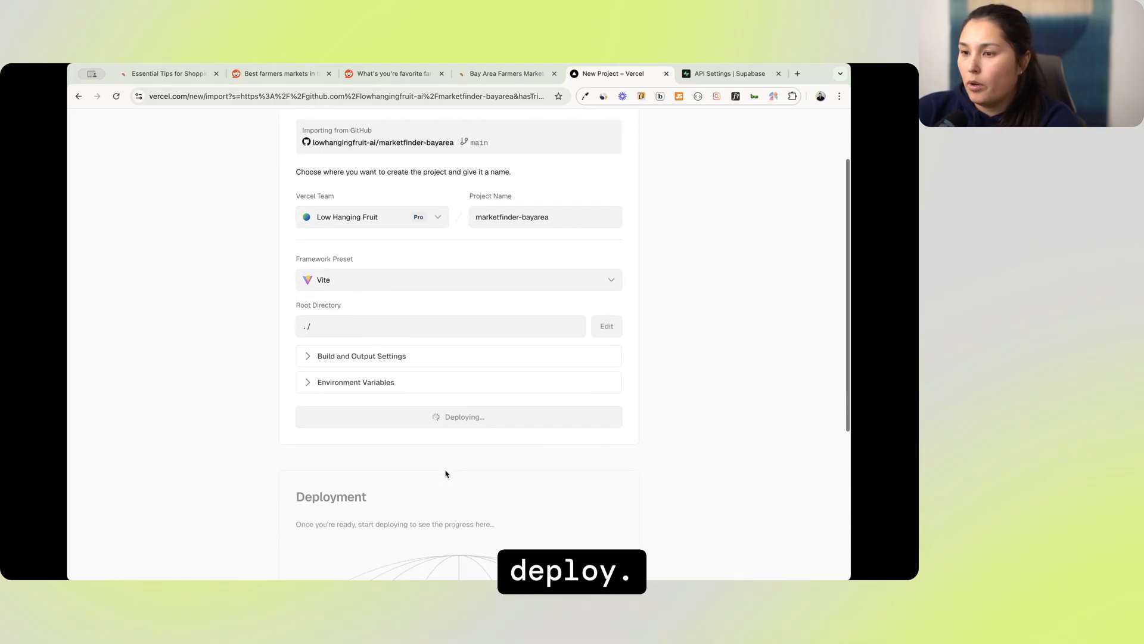
scroll(down, 3)
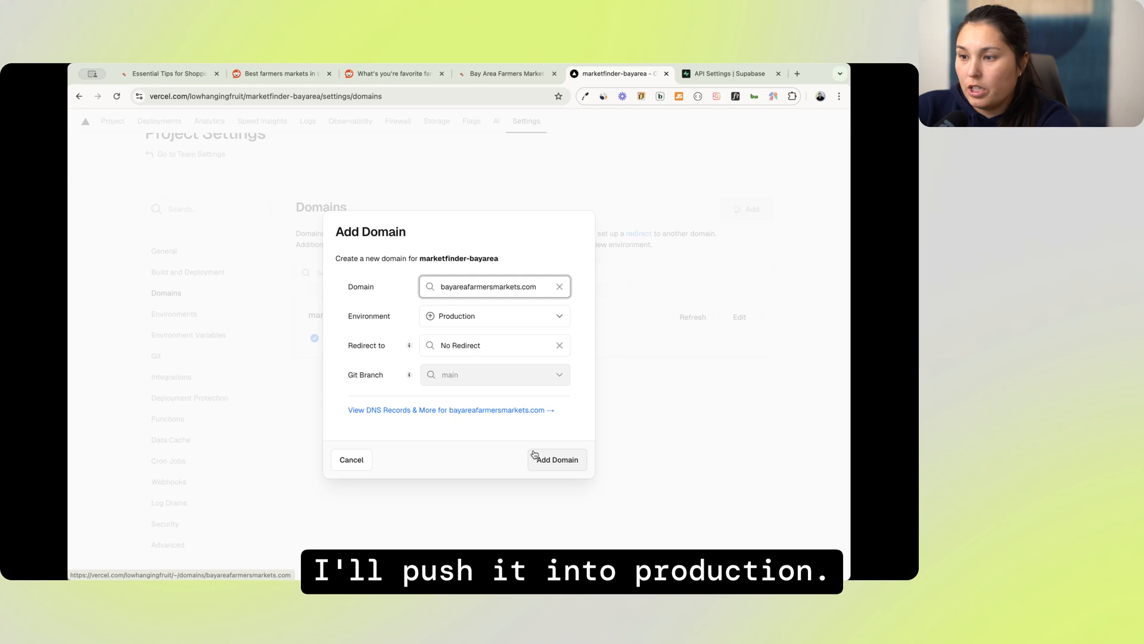
Add bayareafarmersmarkets.com with a www redirect and authorize its DNS records in Cloudflare
click(556, 459)
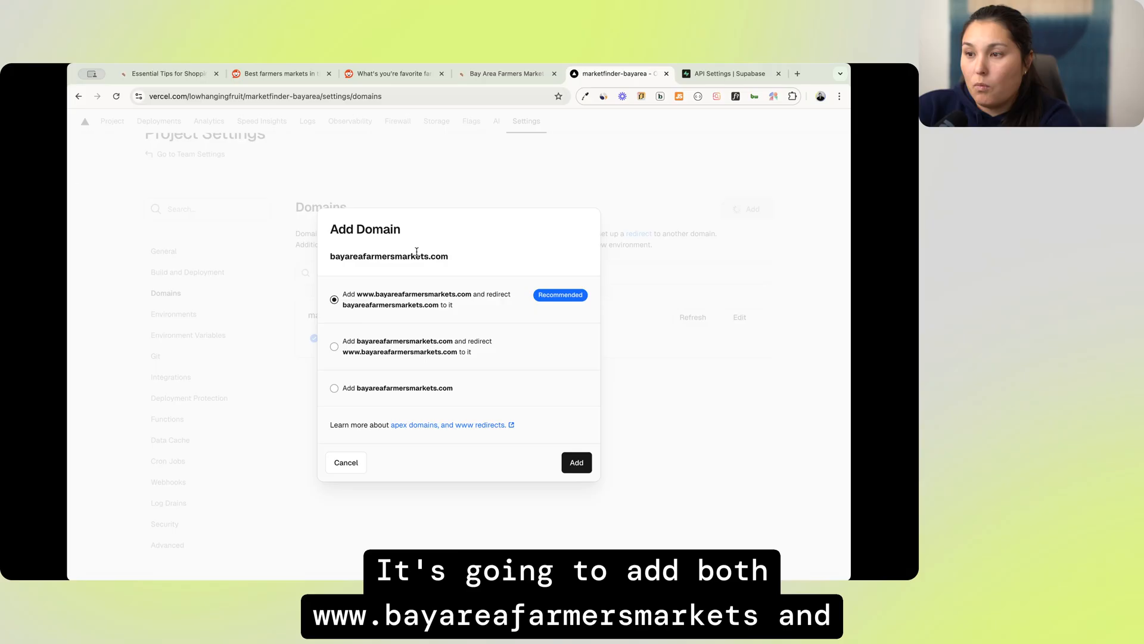
mouse_move(562, 437)
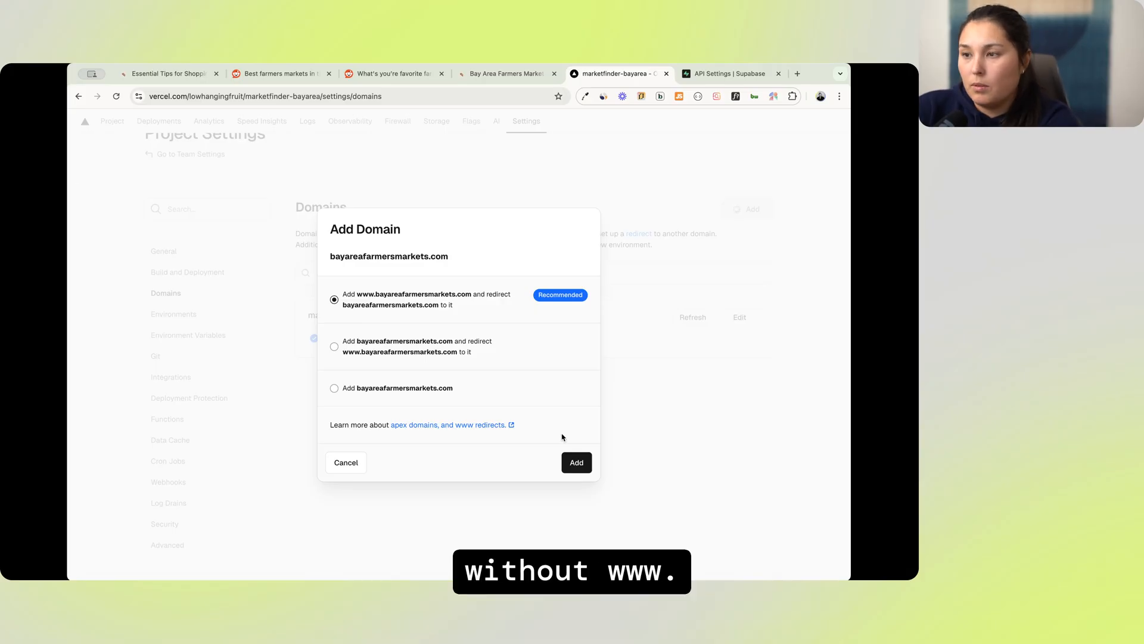
click(576, 462)
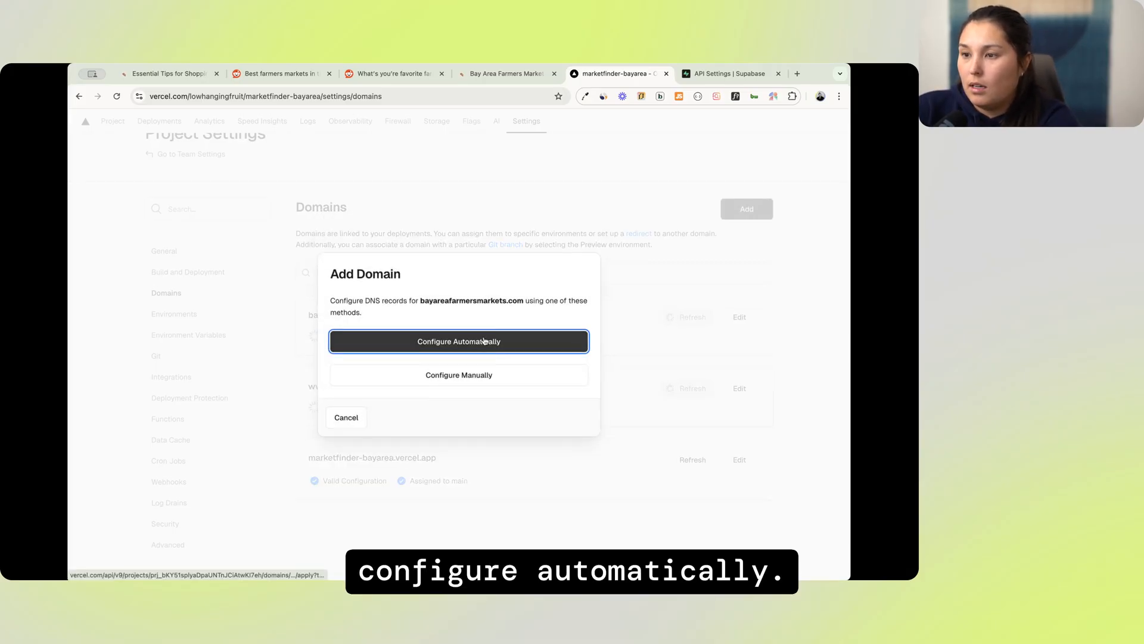
click(458, 341)
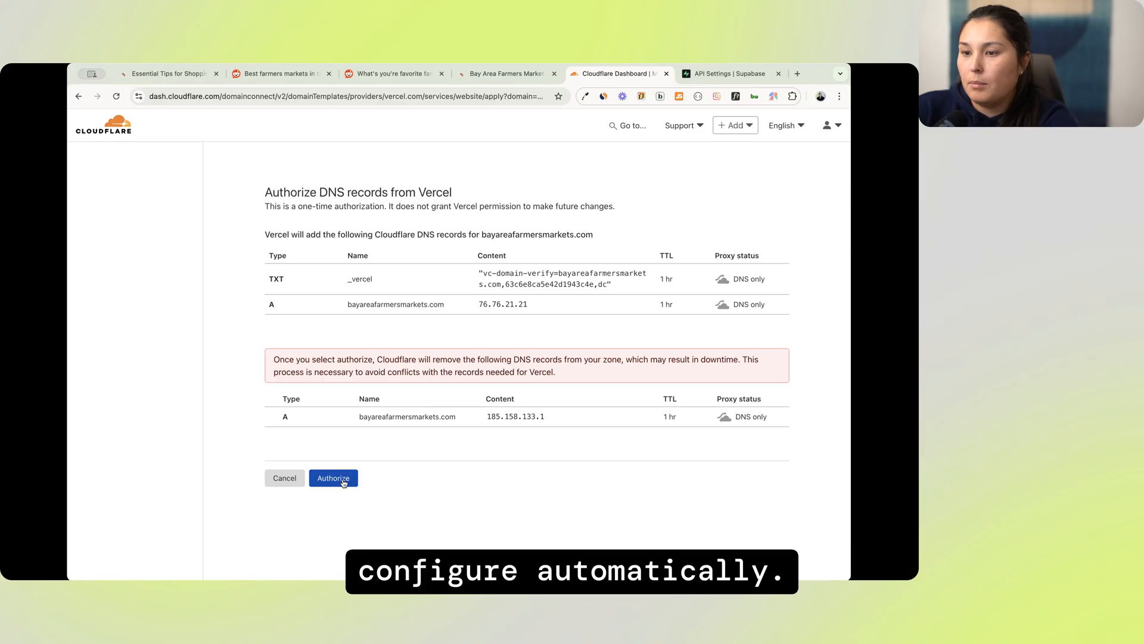
click(333, 477)
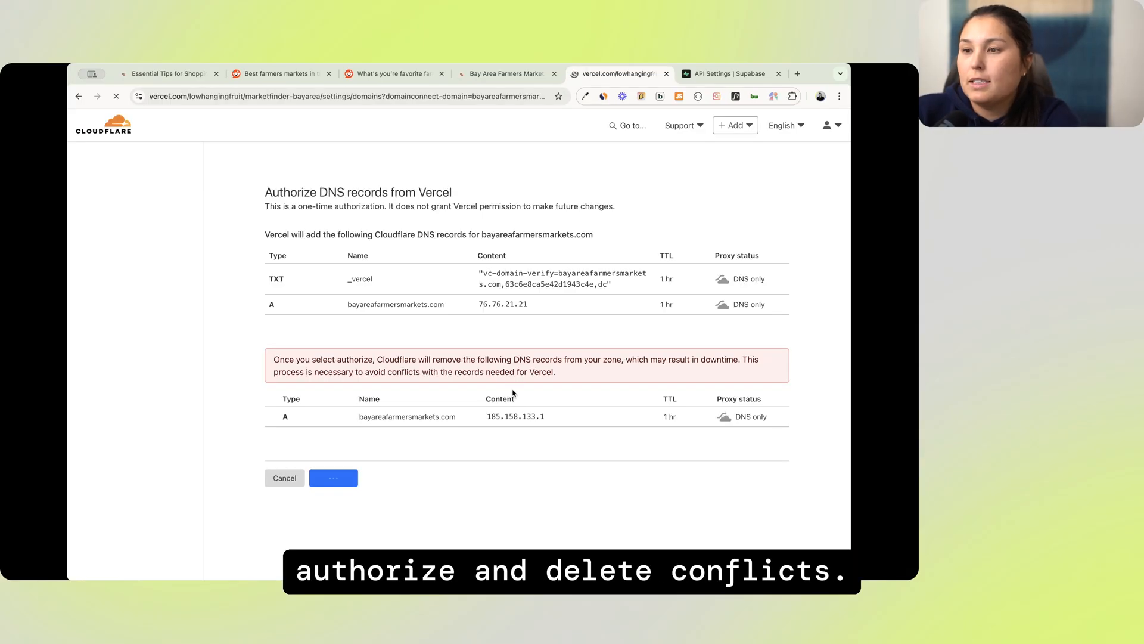
click(334, 478)
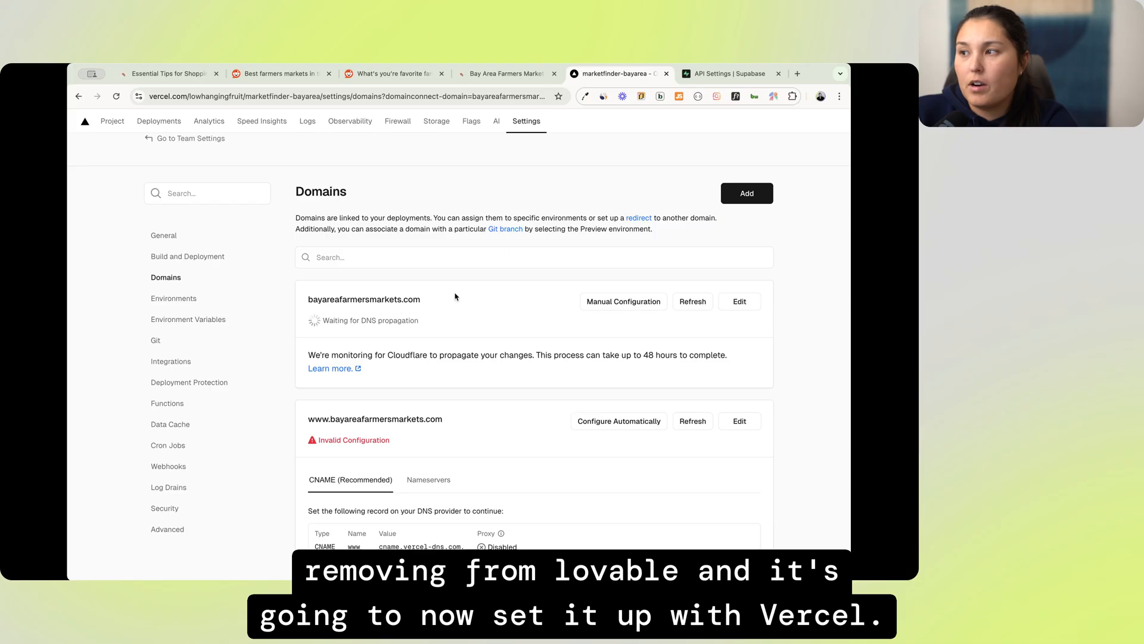
Auto-configure the www domain via Cloudflare, deleting the conflicting www A record
scroll(down, 3)
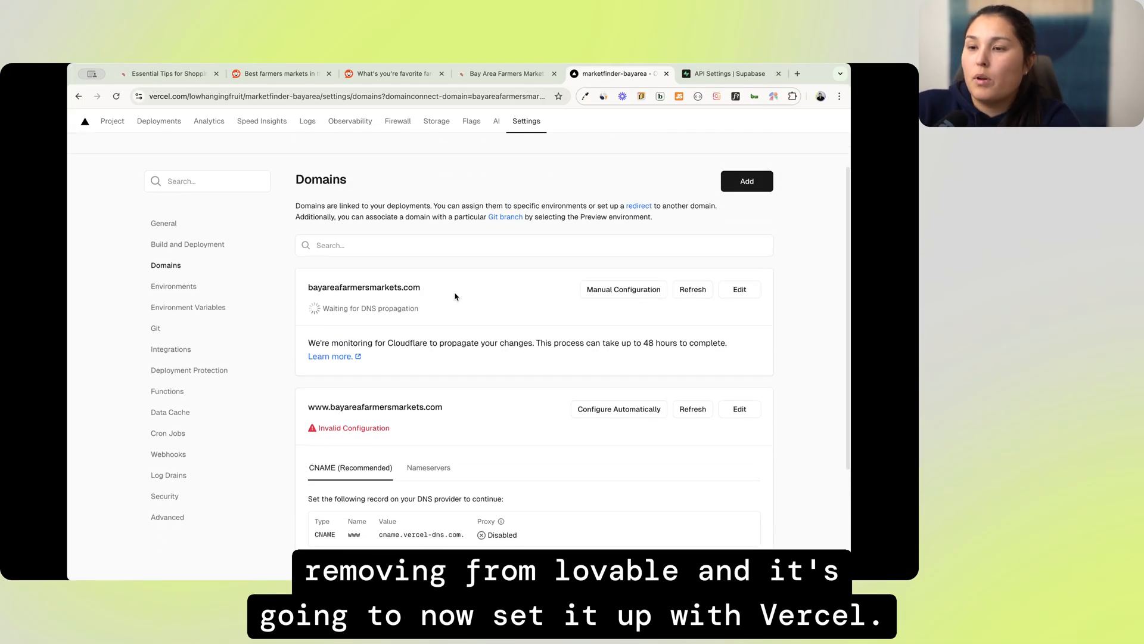
scroll(down, 3)
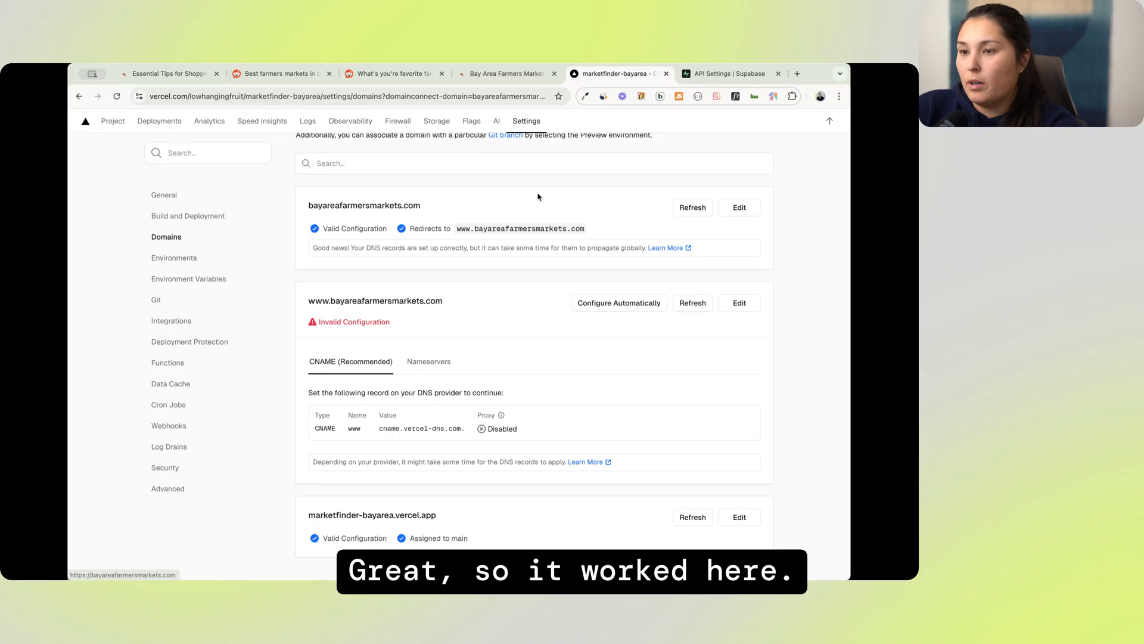
click(618, 303)
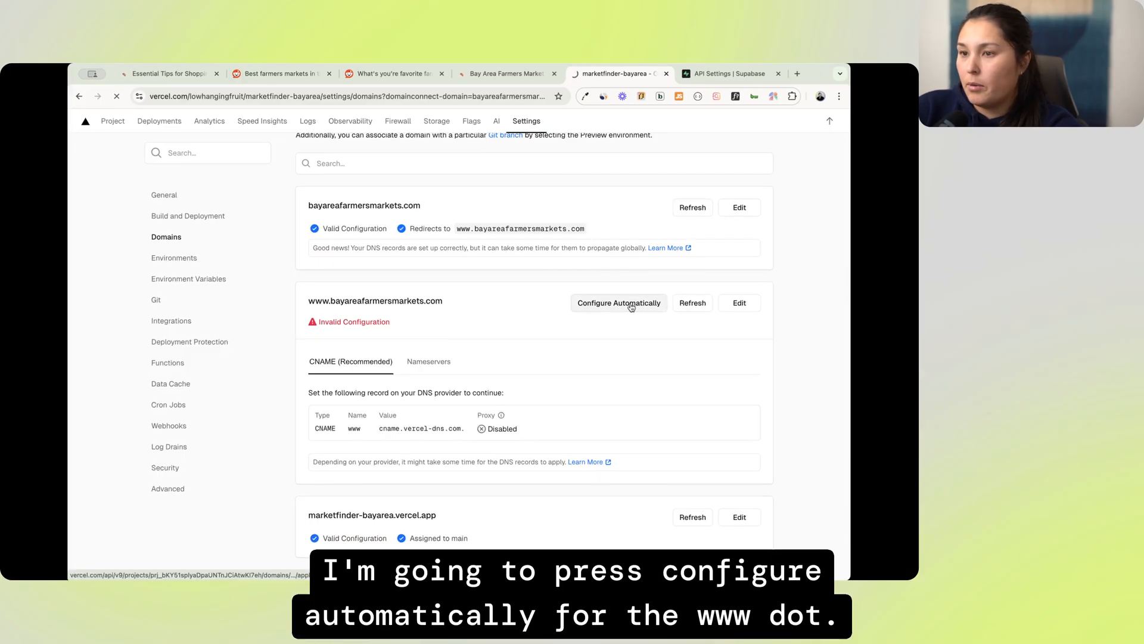
click(618, 302)
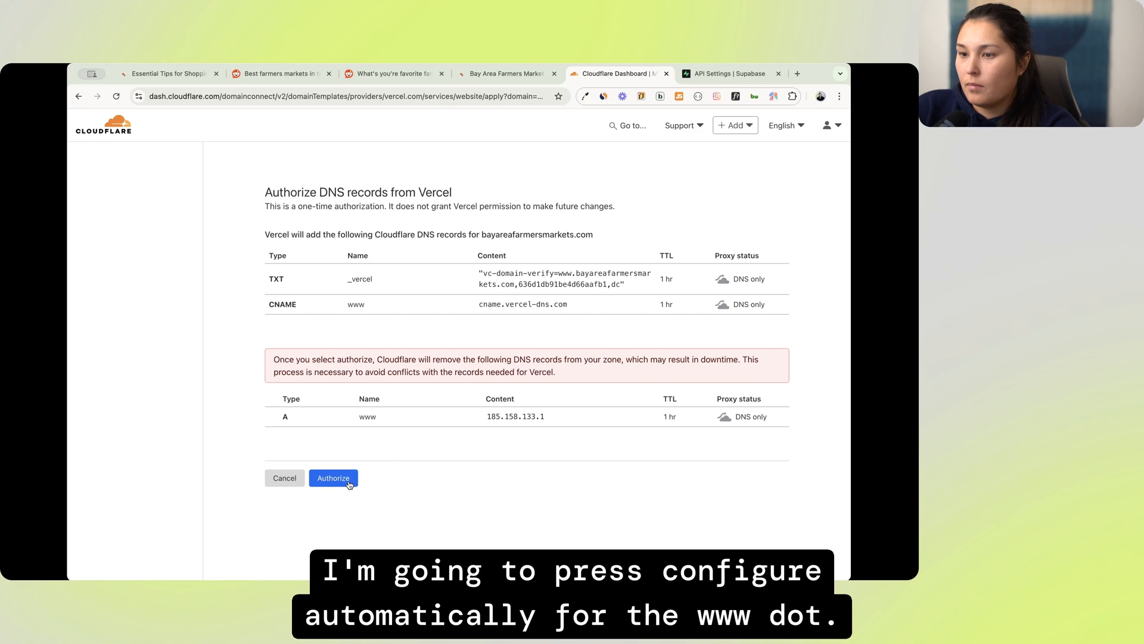
click(332, 478)
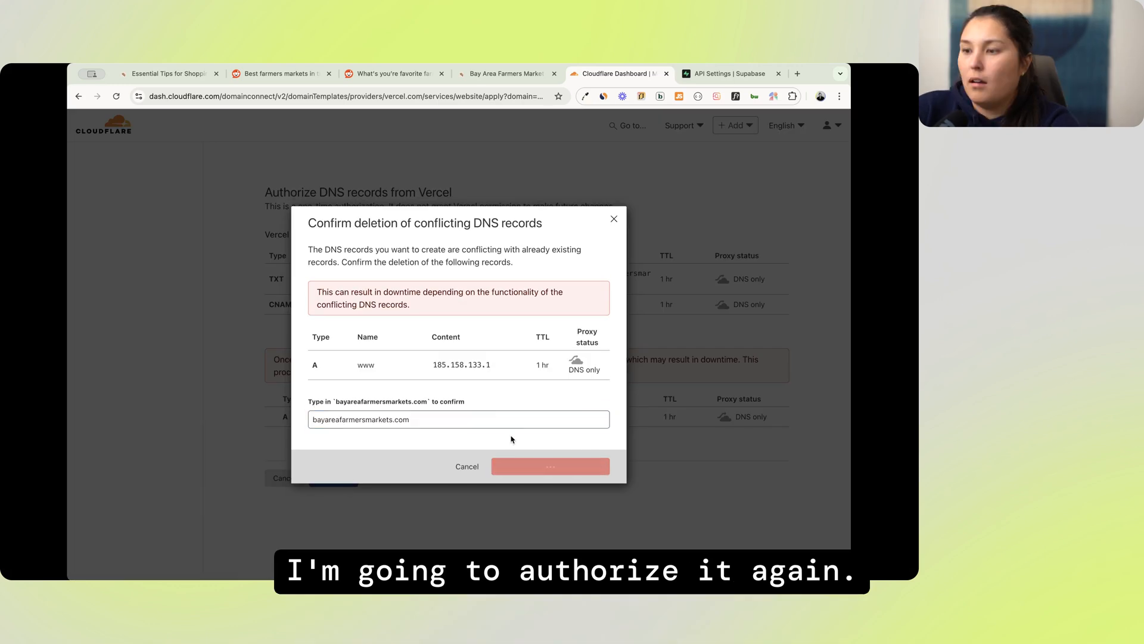
click(550, 466)
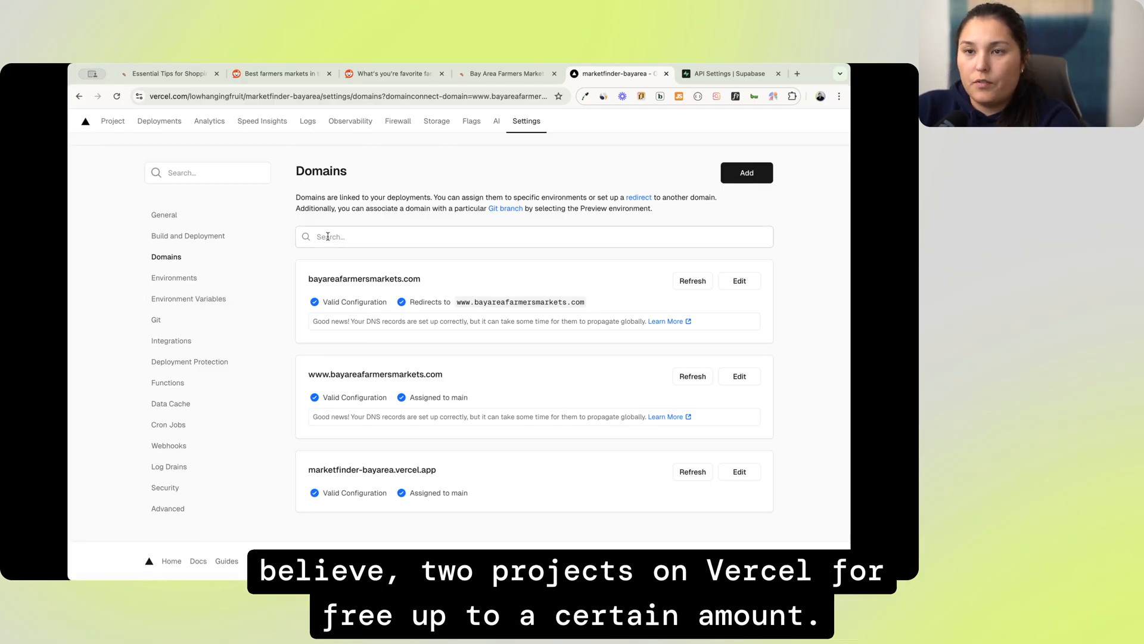
mouse_move(307, 274)
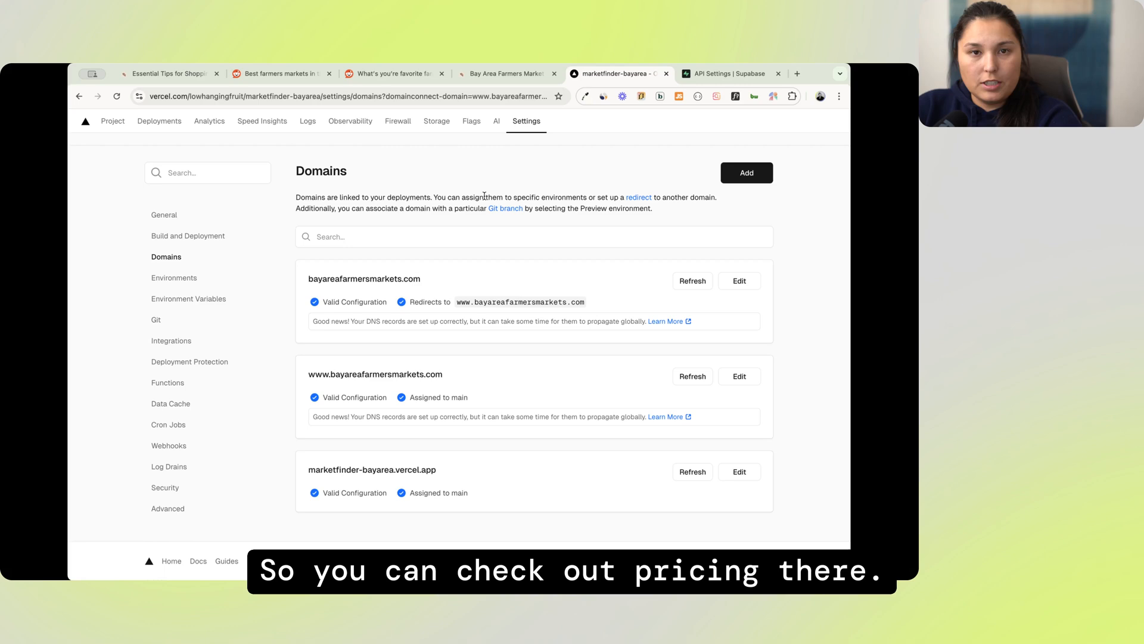
click(188, 278)
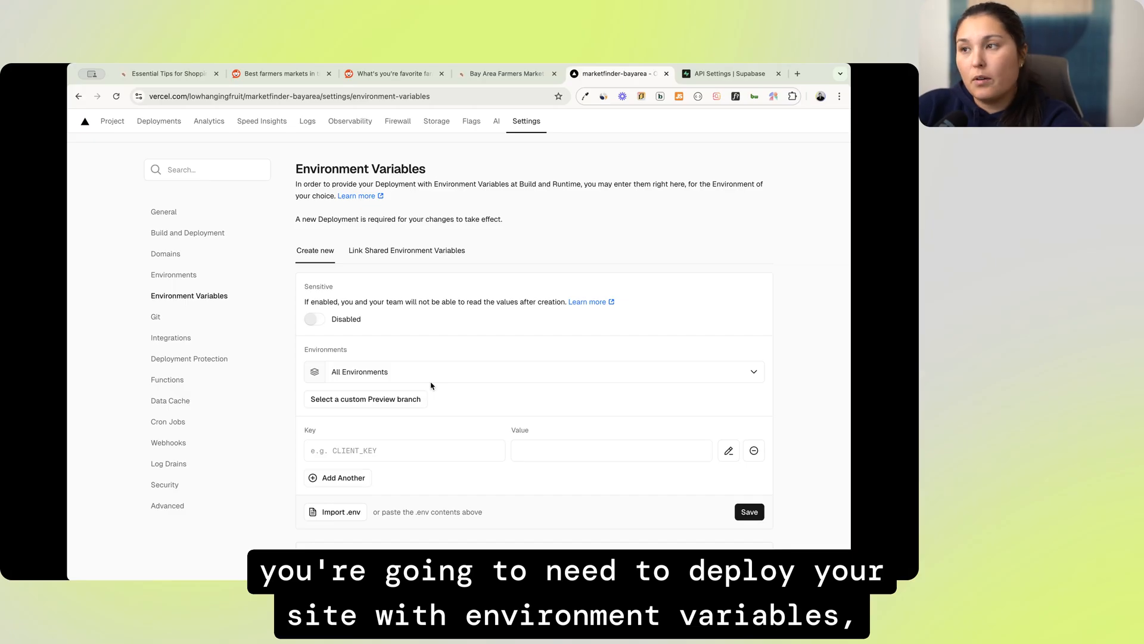
View the project's Environment Variables settings in Vercel, then return to the Cursor project
scroll(down, 3)
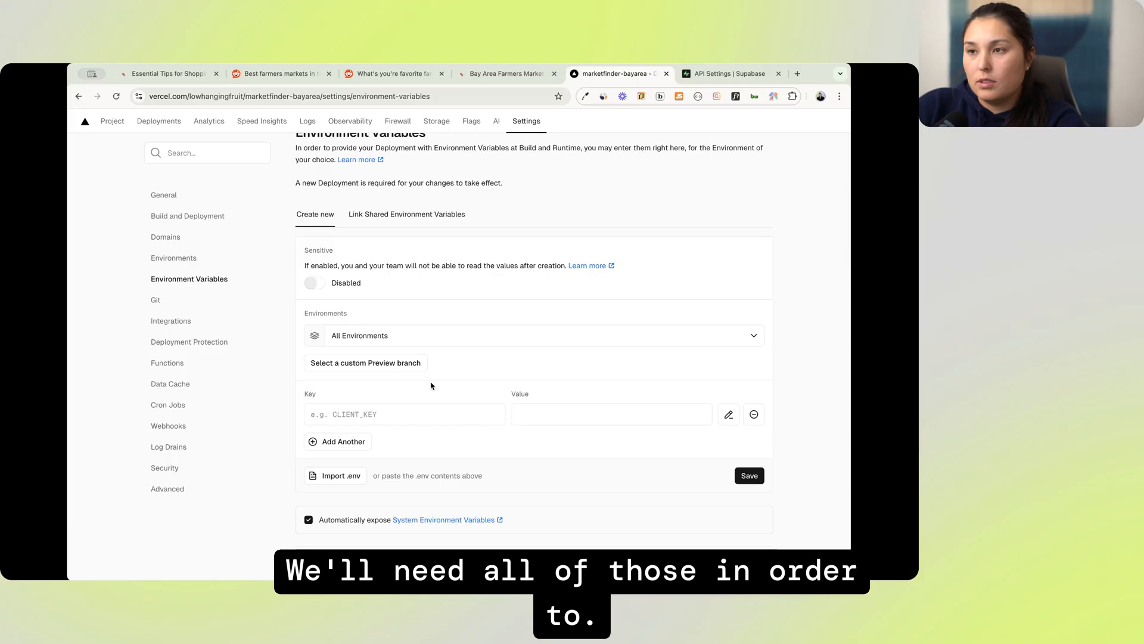
click(503, 72)
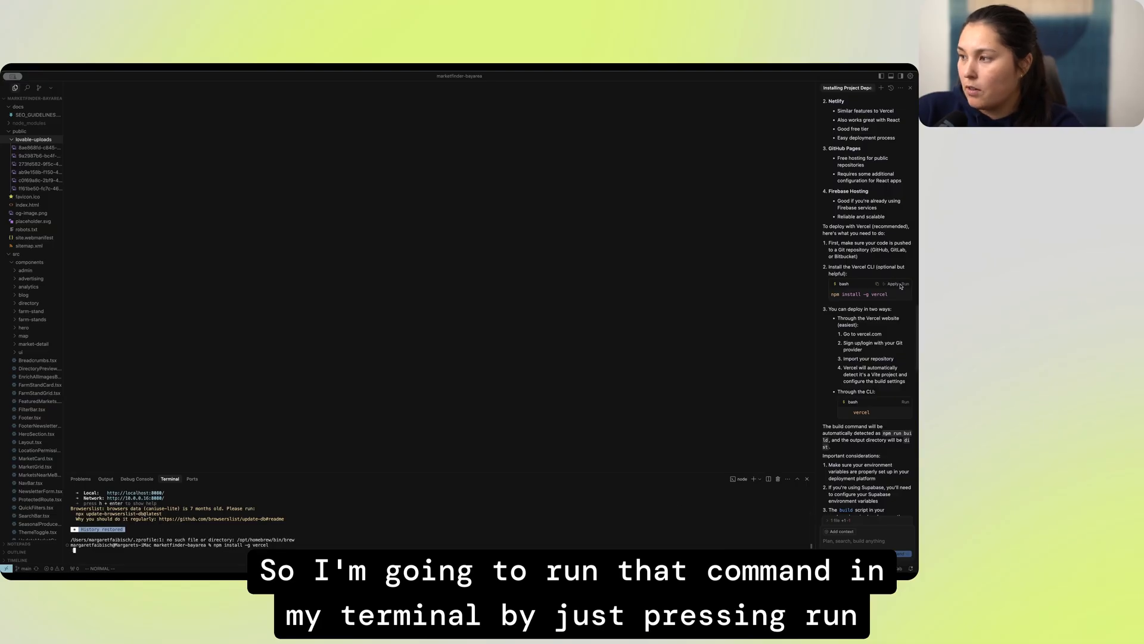
Install the Vercel CLI, then run vercel --prod, answering yes to link the existing project
click(904, 284)
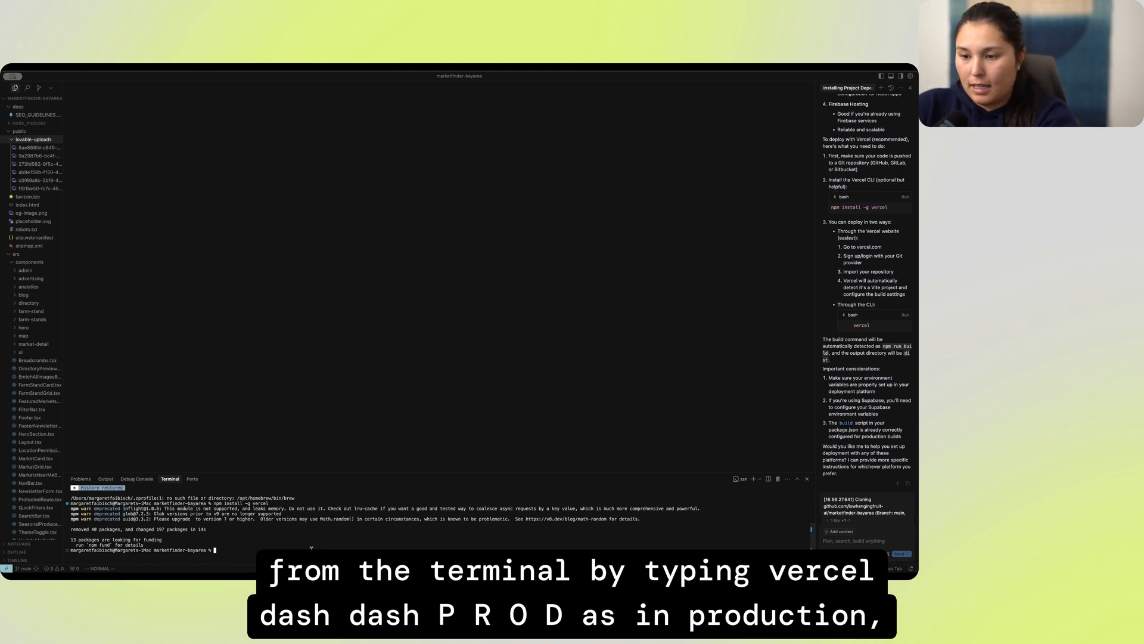
text(vercel --prod)
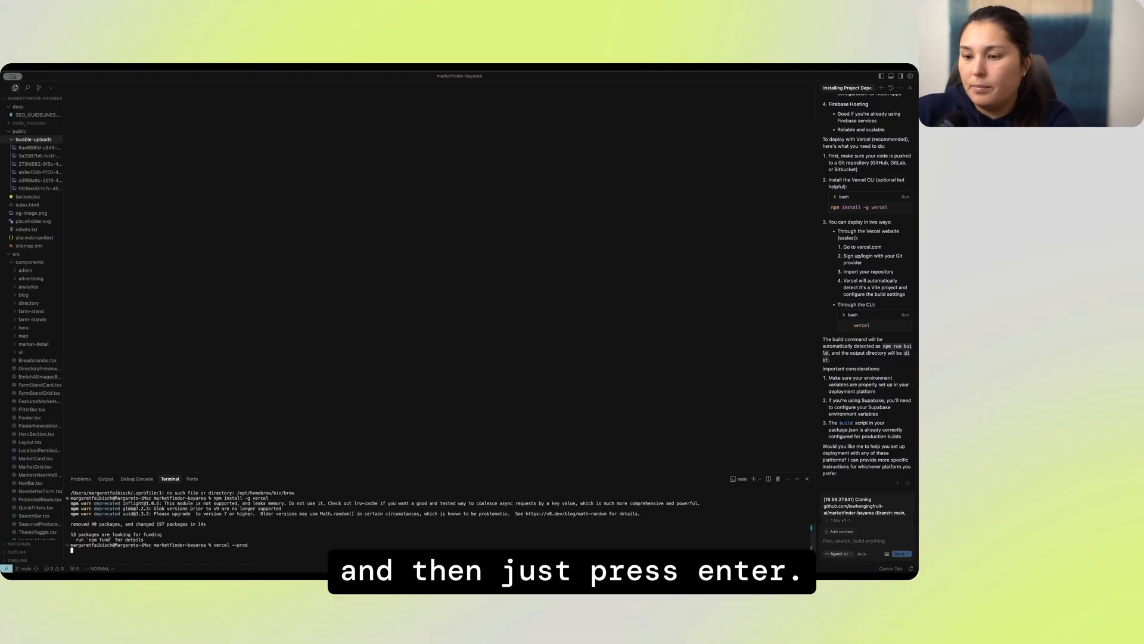
key(enter)
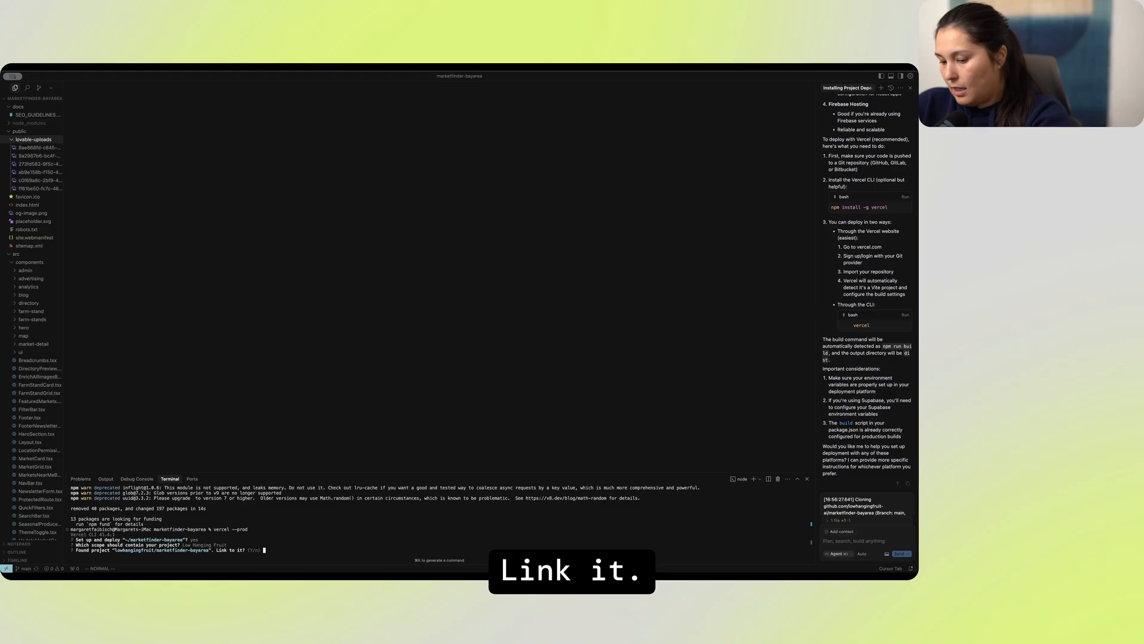
text(yes)
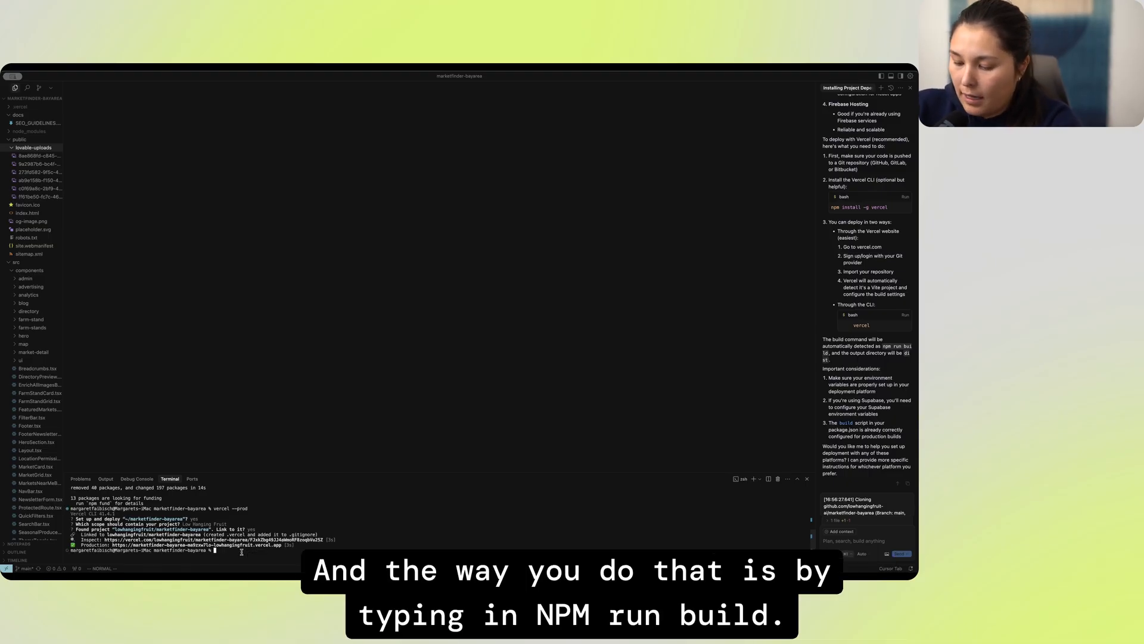
text(npm run)
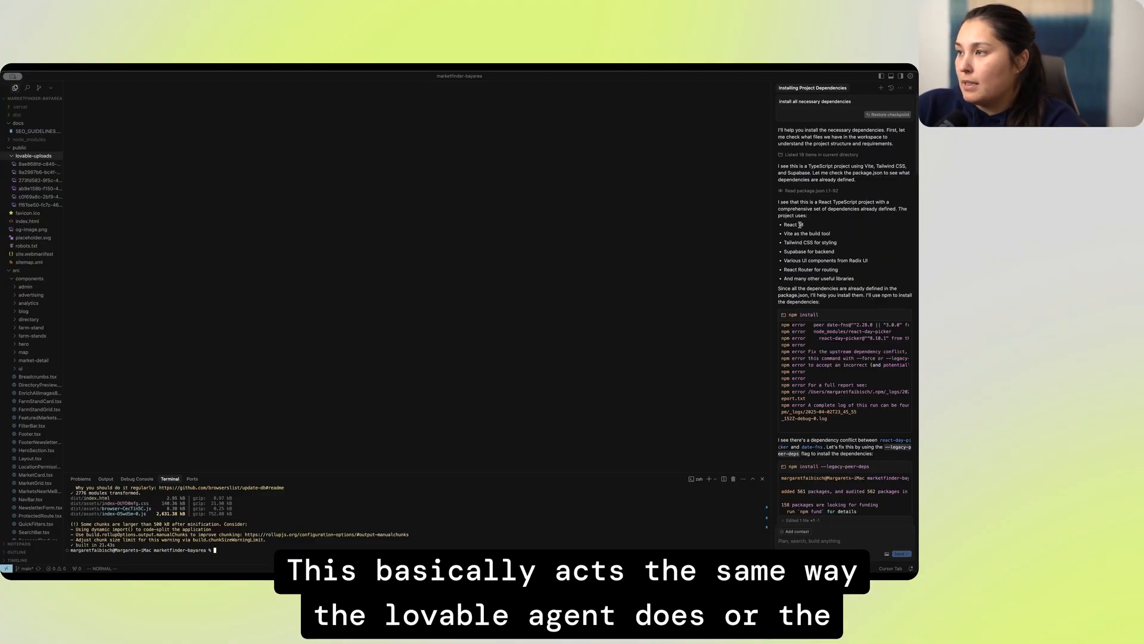
mouse_move(911, 238)
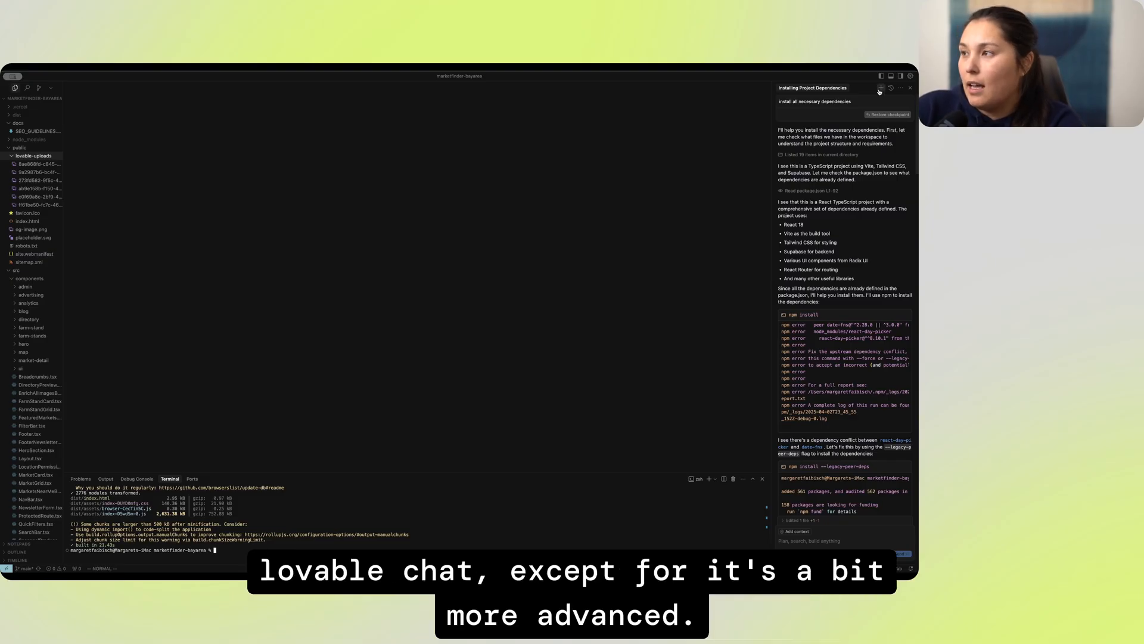
mouse_move(880, 87)
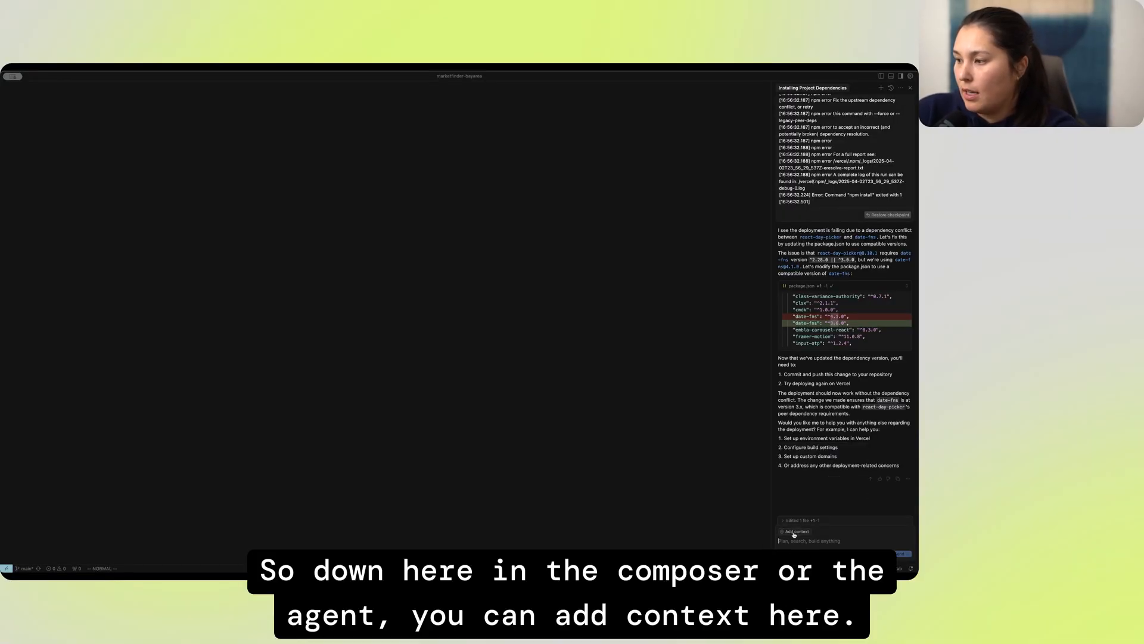
Attach both HeroSection.tsx files as chat context for the agent to compare
click(794, 531)
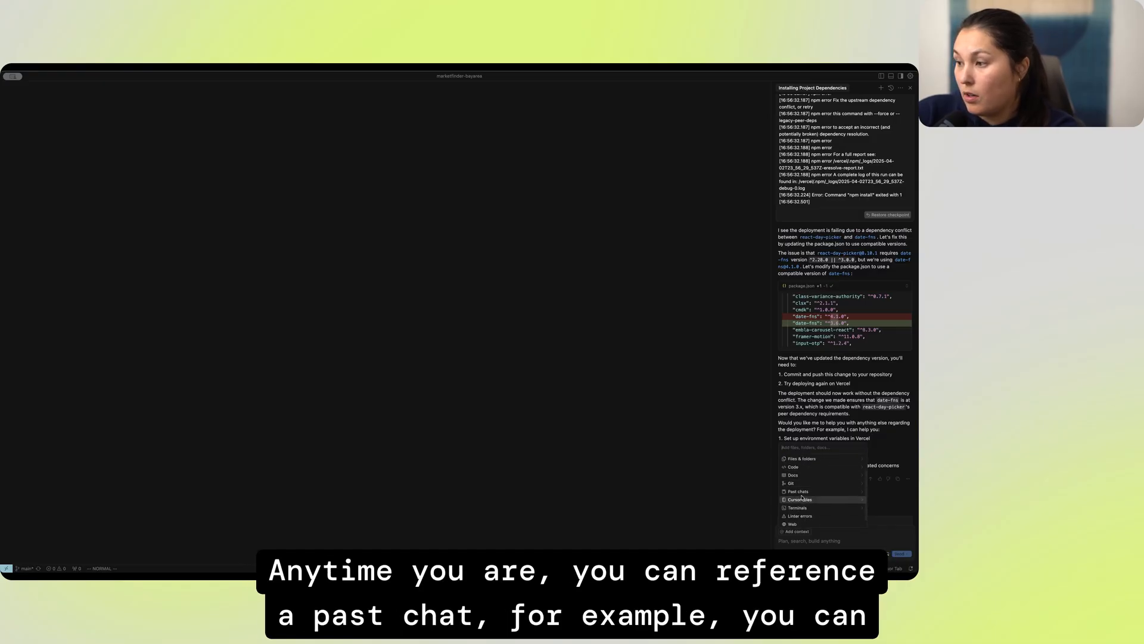
mouse_move(803, 491)
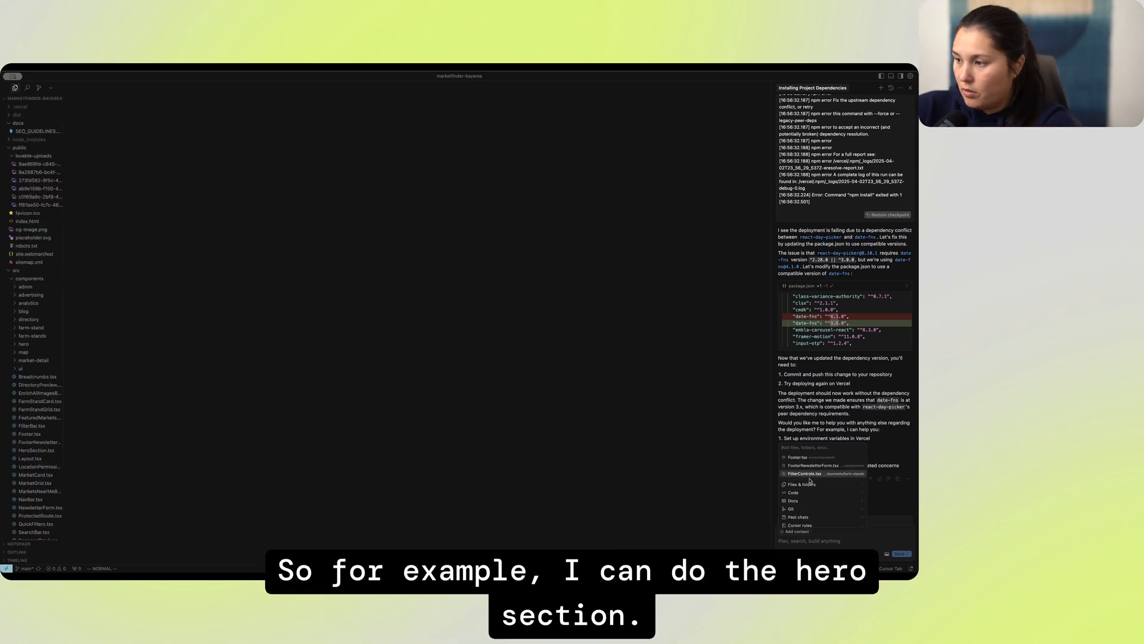
text(hero)
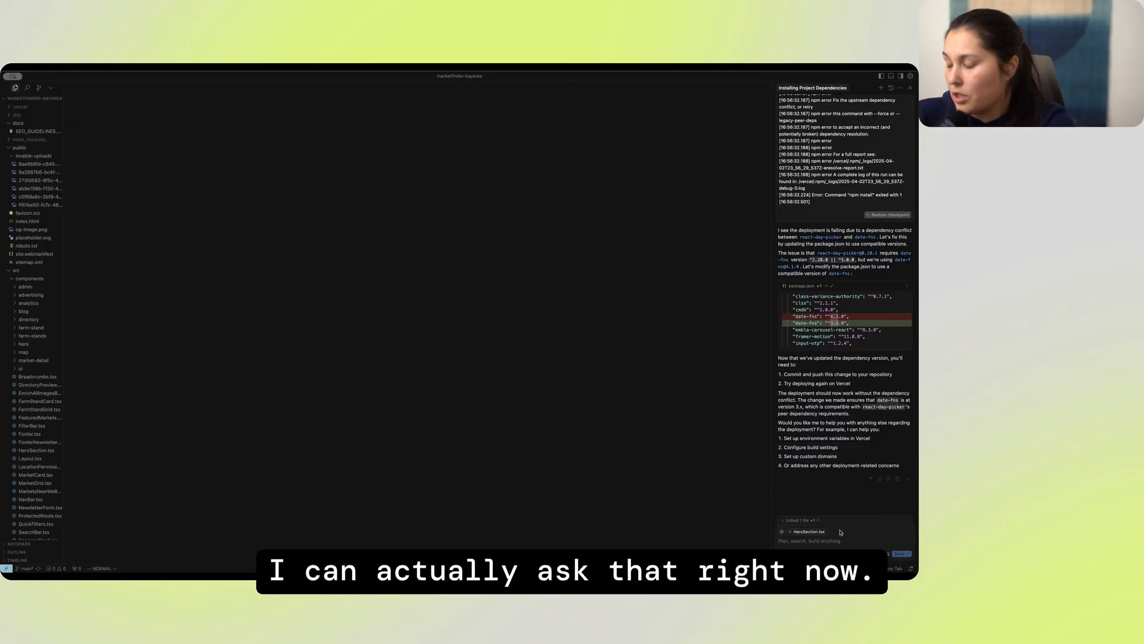
click(810, 531)
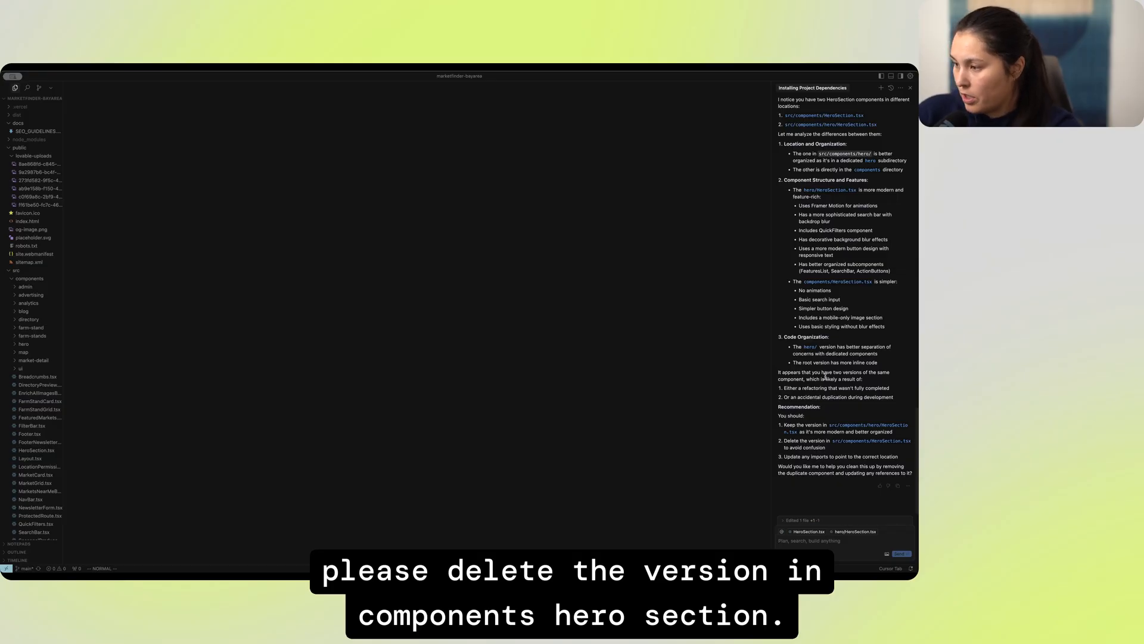
click(901, 552)
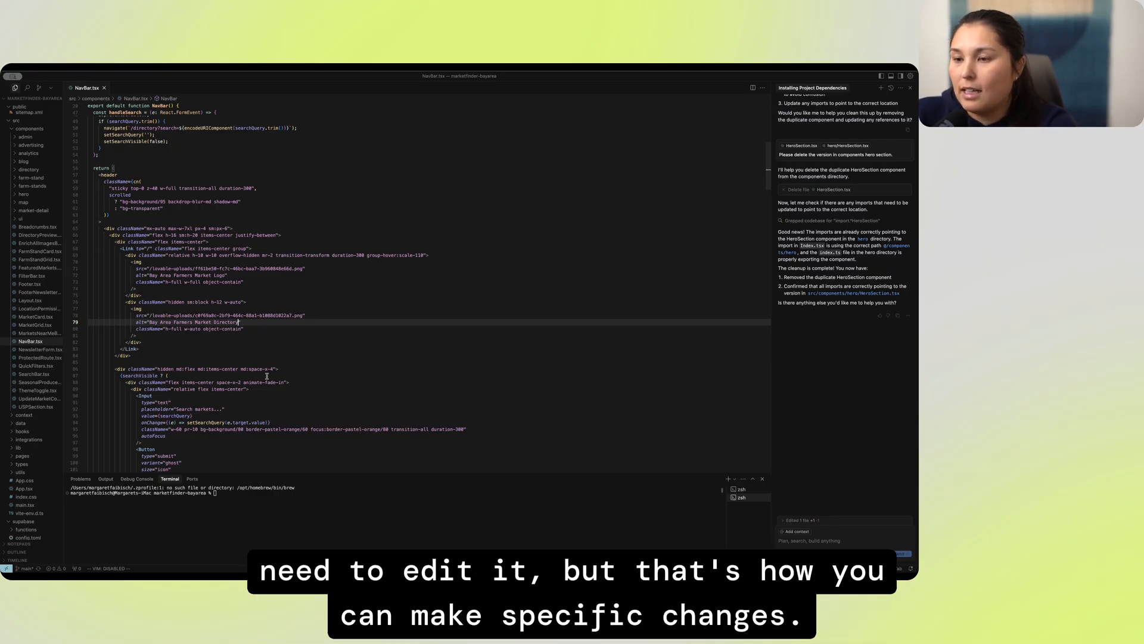
scroll(down, 3)
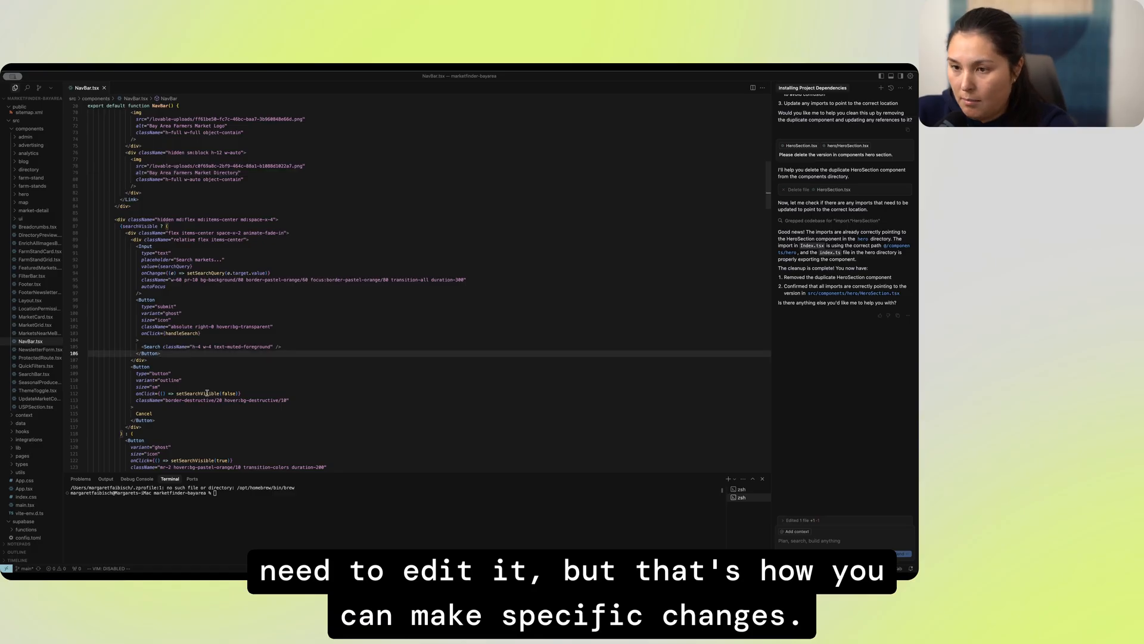
scroll(down, 3)
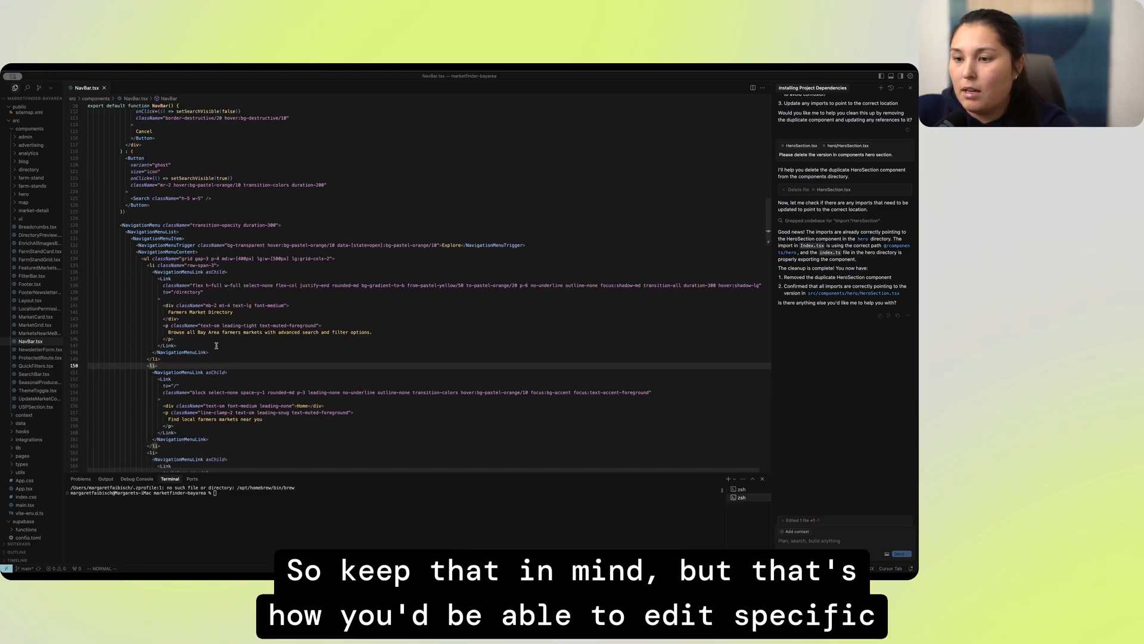
scroll(down, 3)
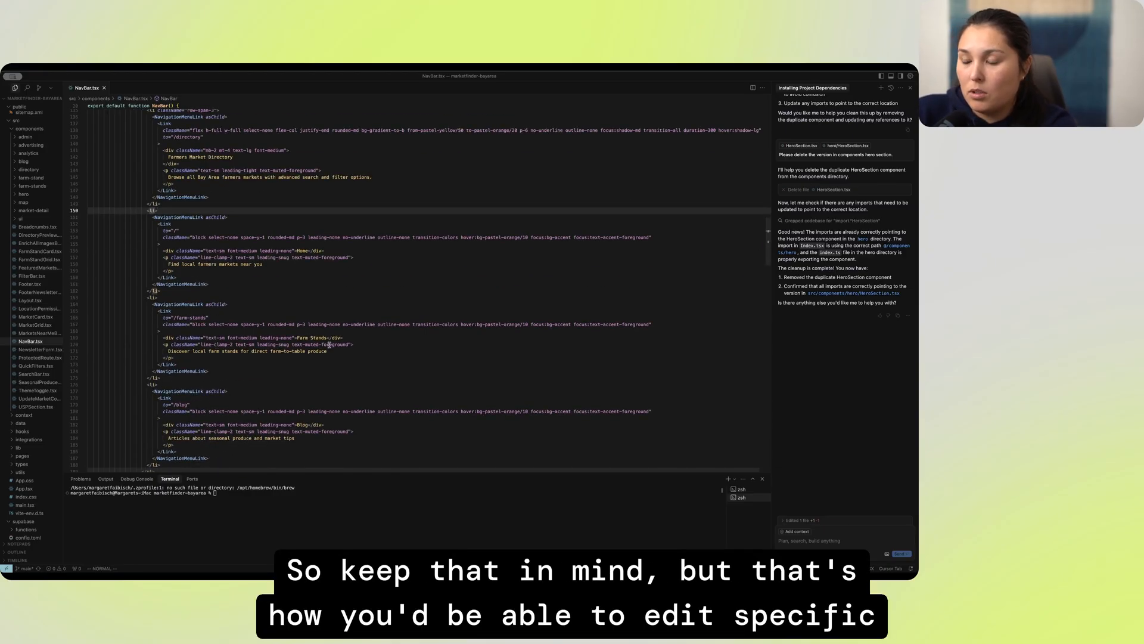
scroll(down, 3)
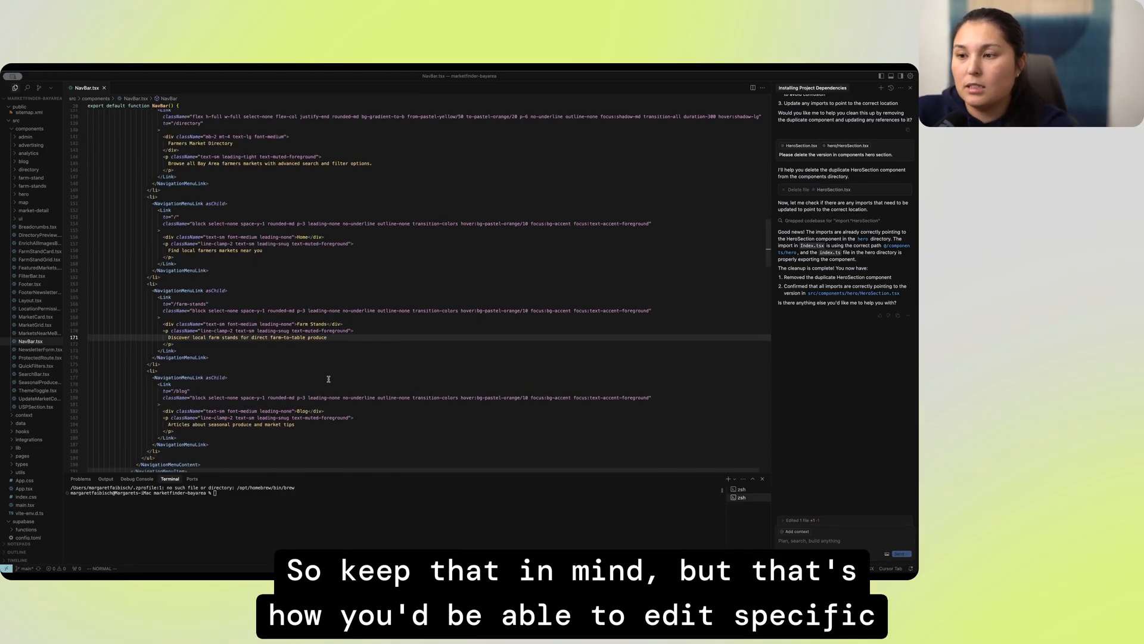